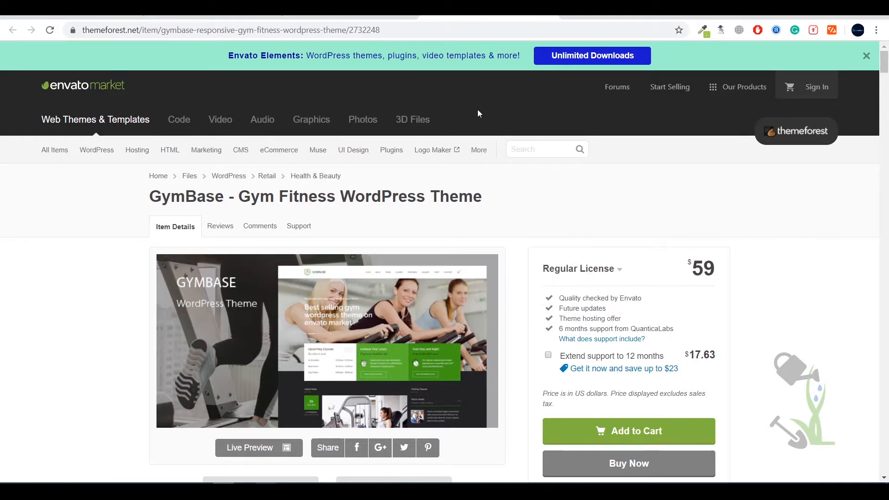
mouse_move(237, 153)
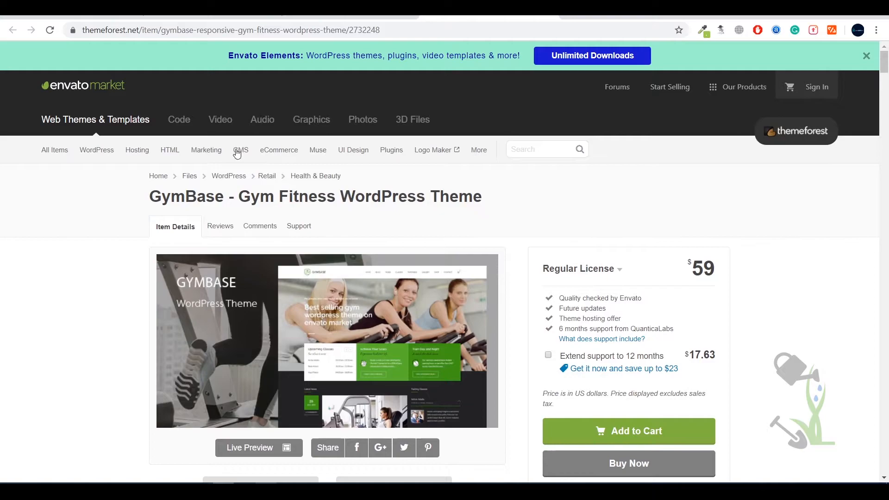
Step: Browse the GymBase product page and open the theme's live demo
scroll(down, 3)
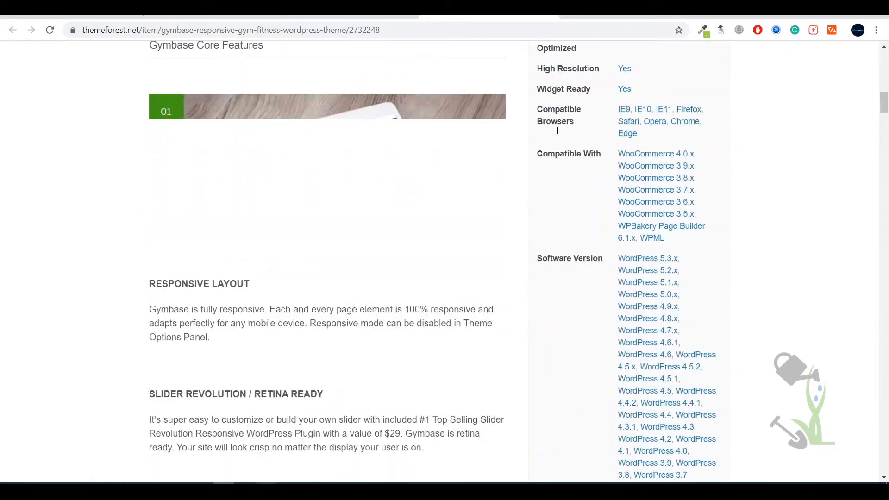
scroll(up, 3)
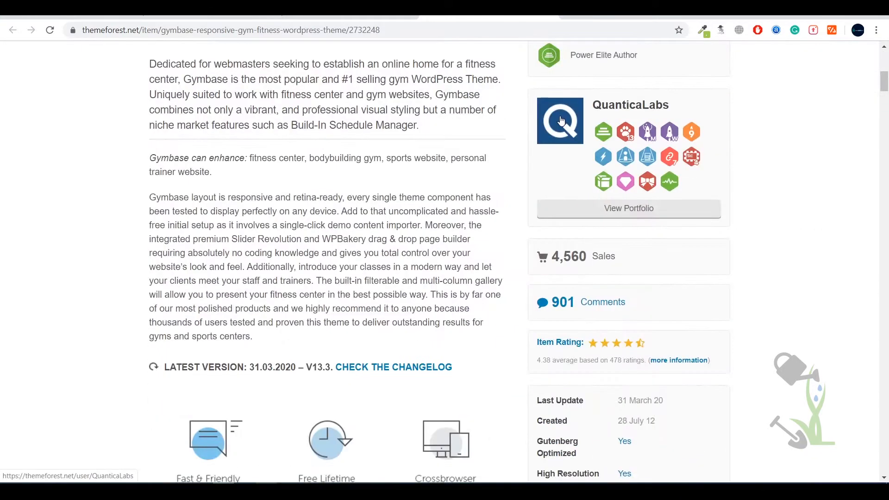
scroll(down, 3)
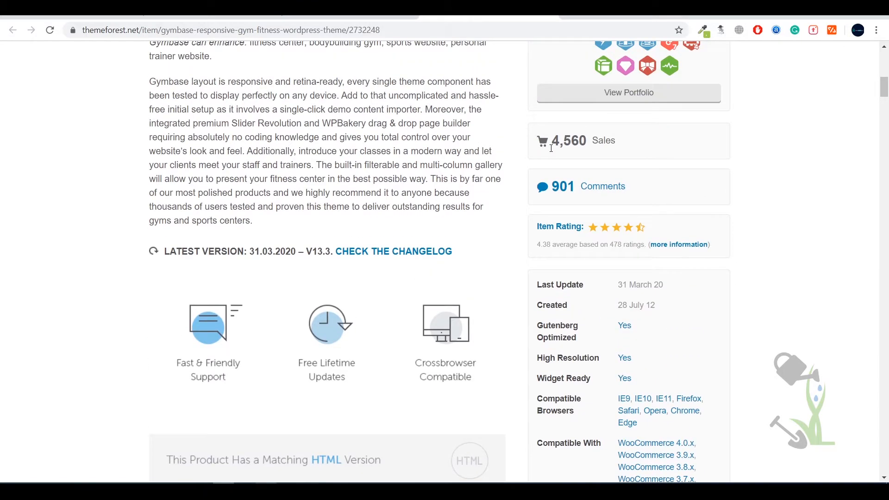
scroll(up, 3)
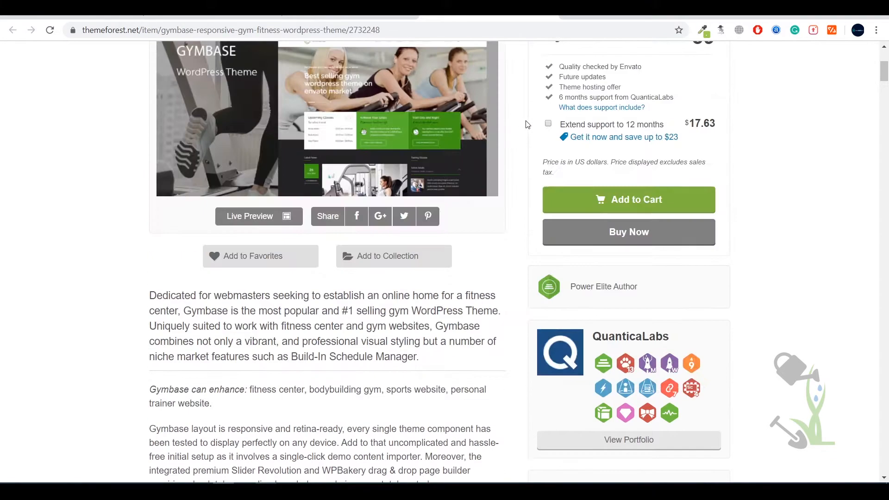
scroll(up, 3)
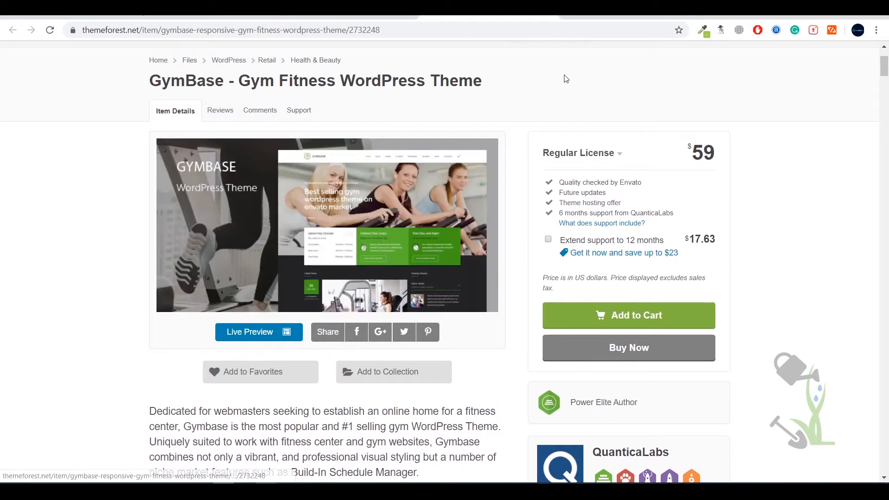
mouse_move(329, 166)
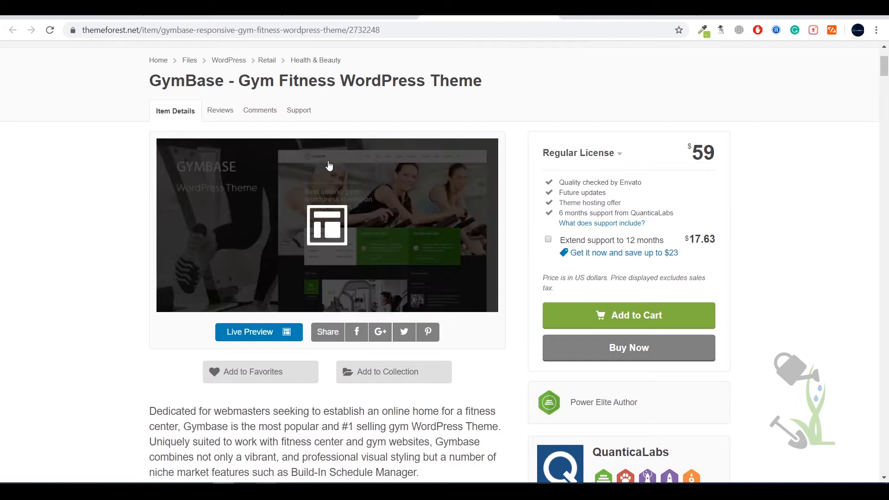
mouse_move(281, 342)
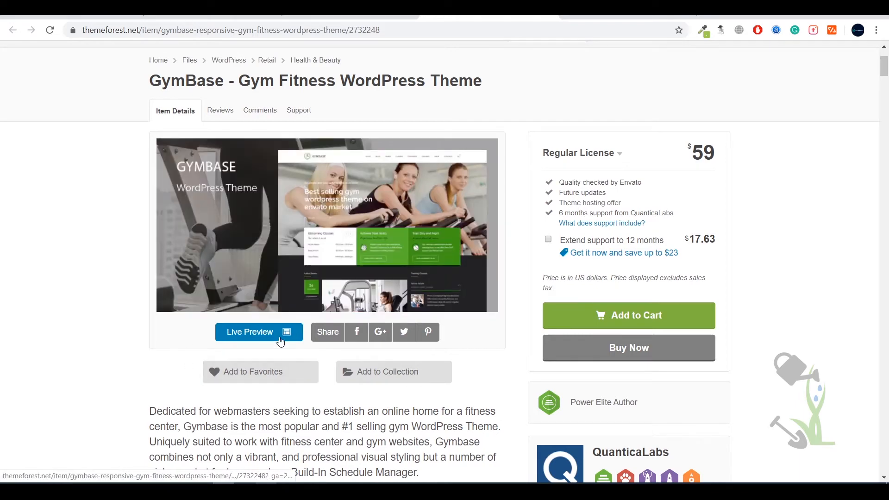
click(259, 332)
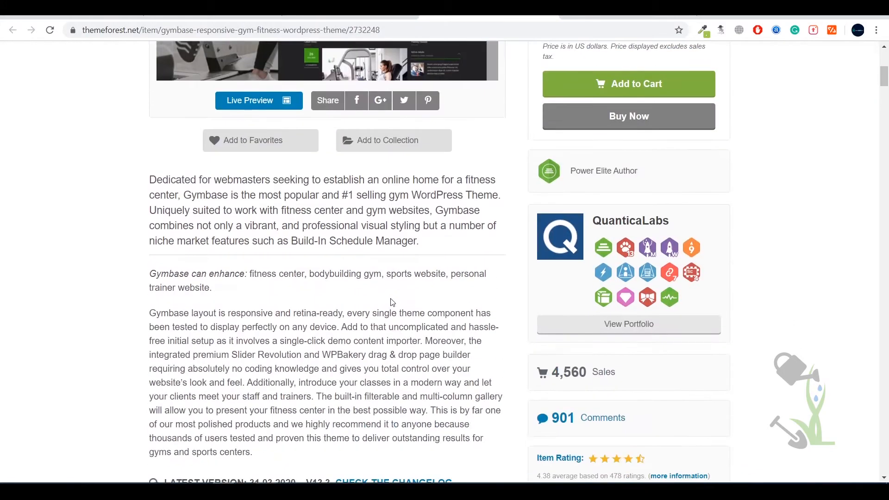
Step: Scroll through the GymBase live demo site
scroll(down, 3)
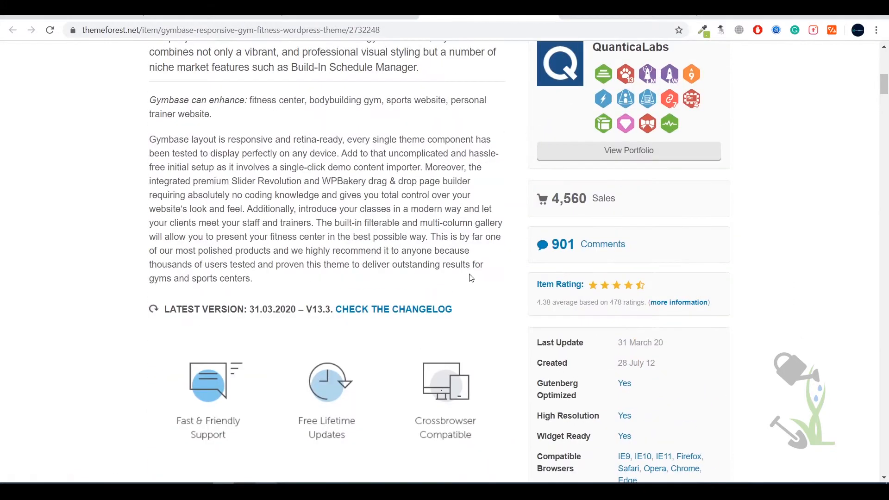
scroll(down, 3)
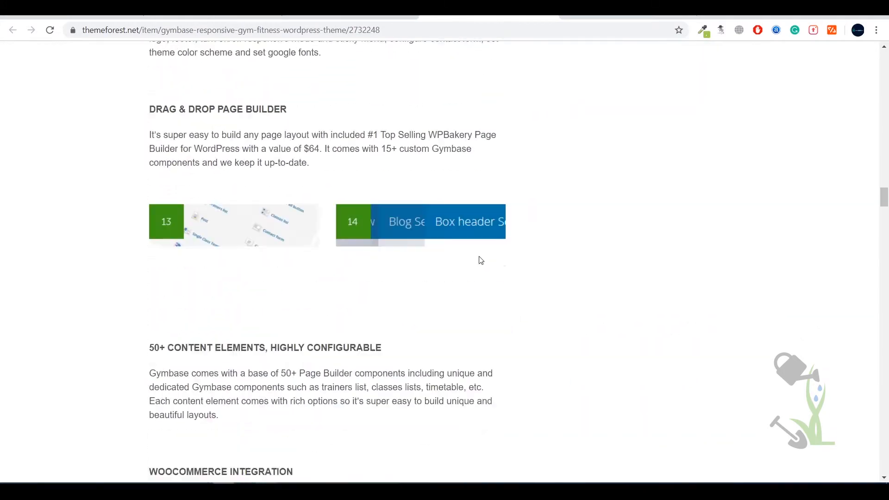
scroll(down, 3)
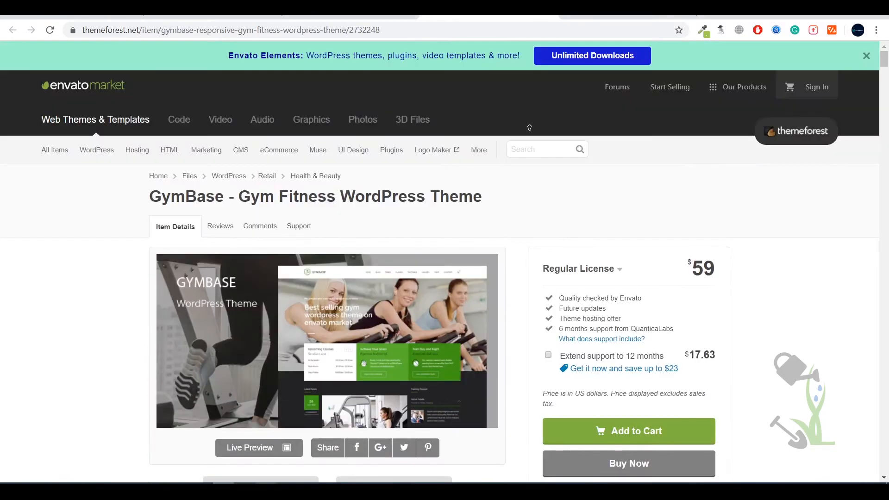
scroll(down, 3)
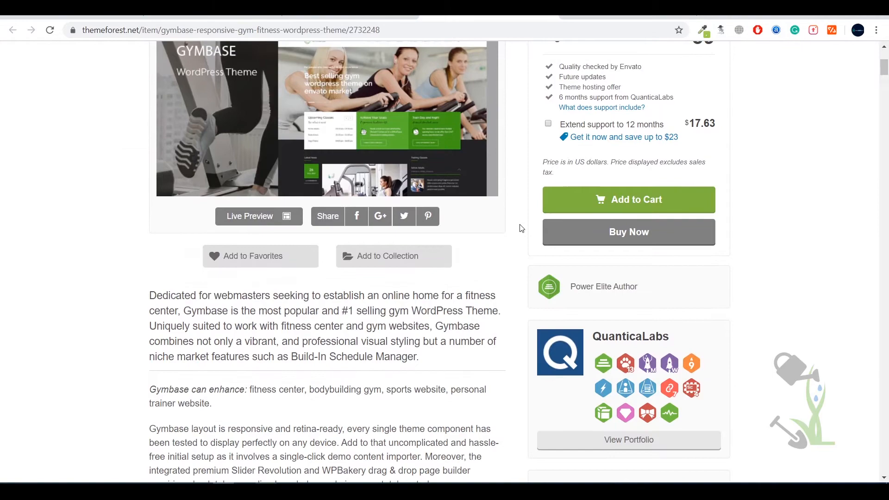
click(259, 216)
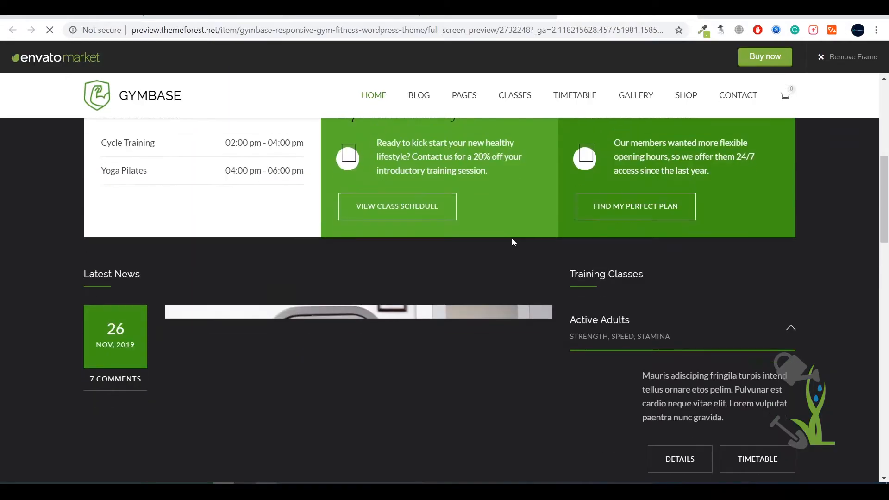
Step: Leave the demo for the product page, then go to the SrmehranClub site's address
scroll(down, 3)
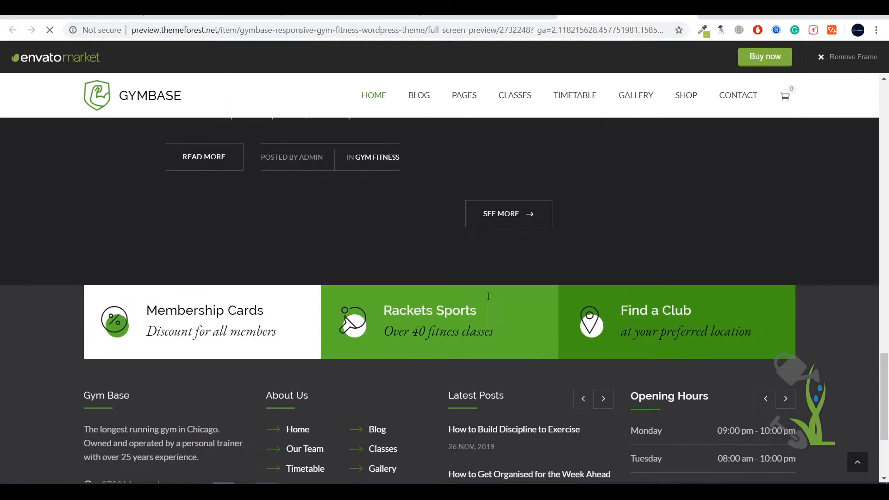
scroll(up, 3)
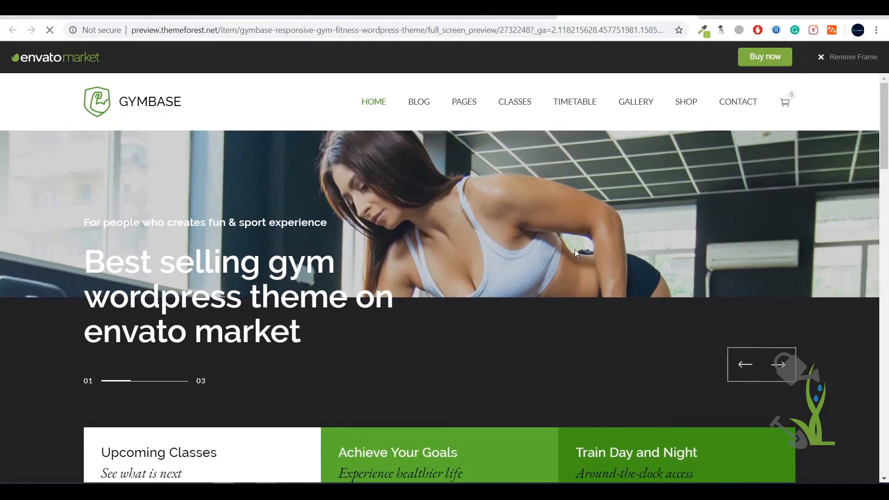
scroll(down, 3)
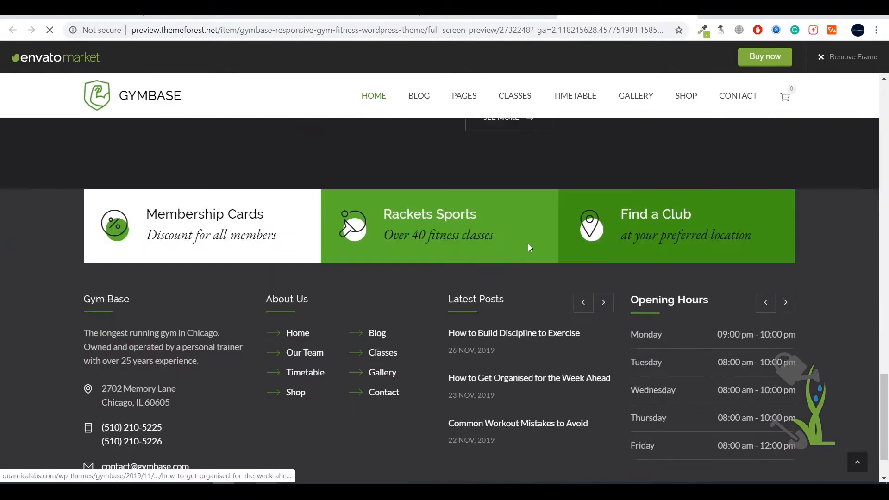
click(514, 333)
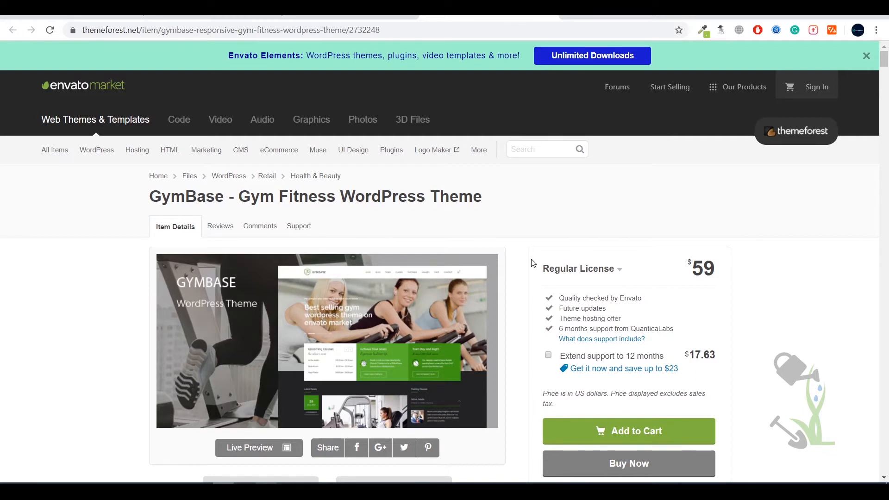
mouse_move(479, 307)
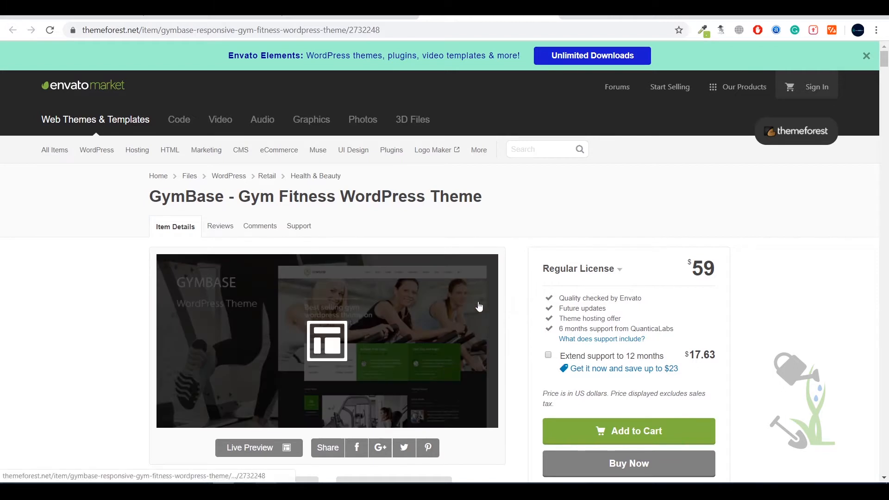
mouse_move(429, 356)
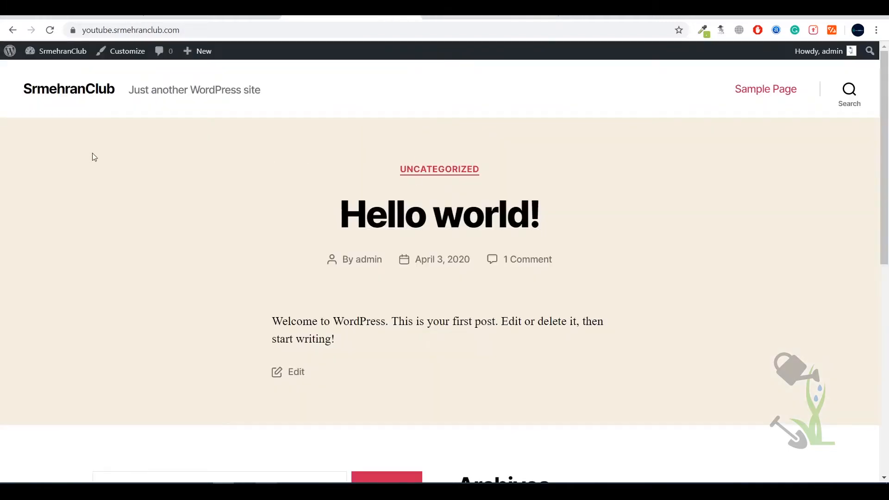
mouse_move(139, 59)
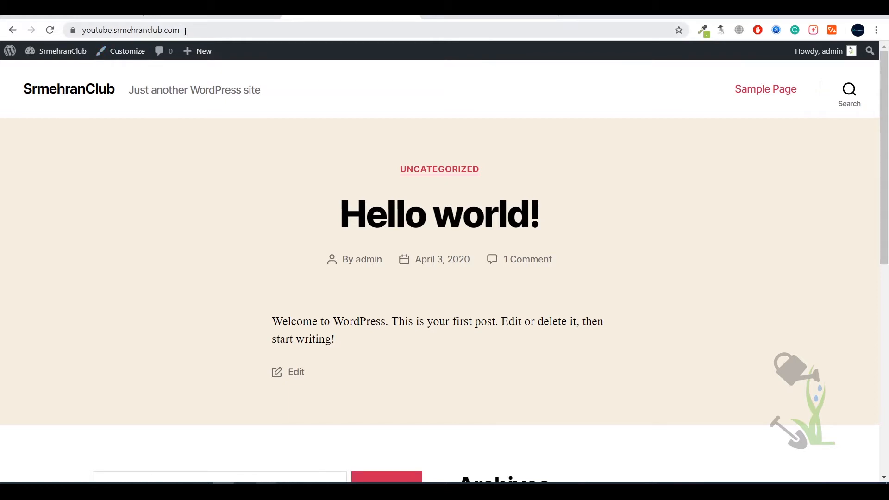
mouse_move(265, 317)
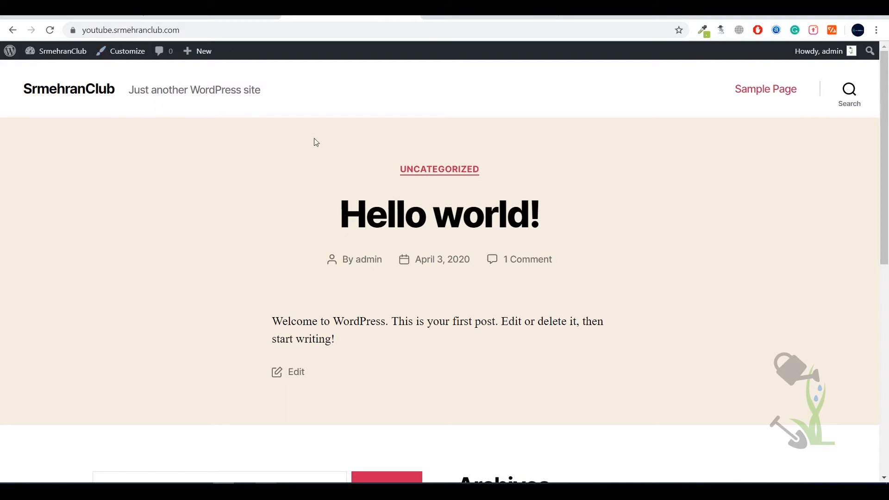
click(361, 33)
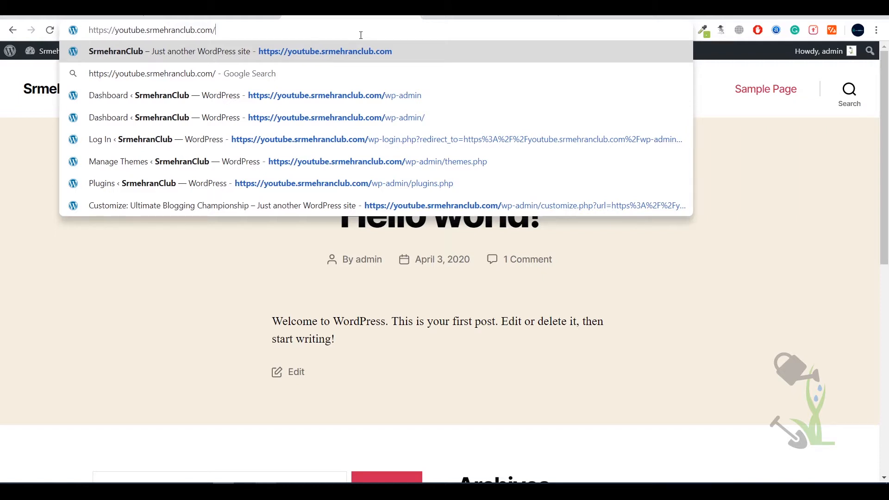
Step: Add /wp-admin to the SrmehranClub site address to reach the Dashboard
click(335, 96)
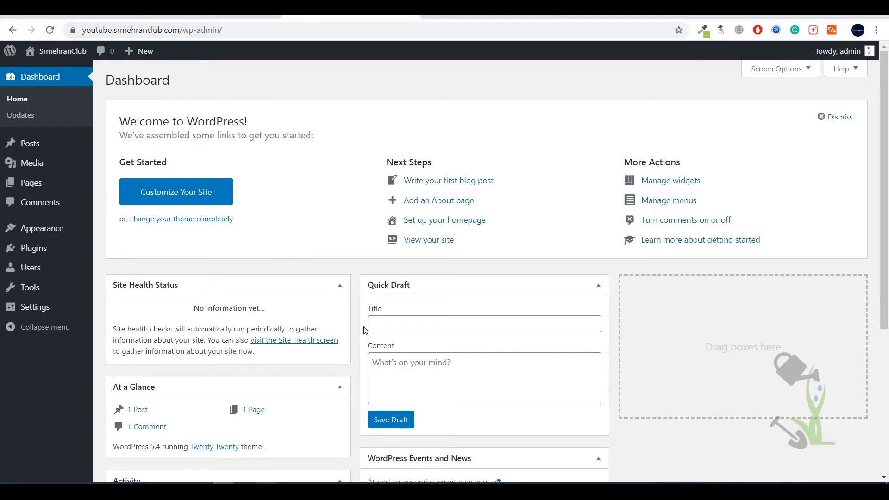
mouse_move(358, 305)
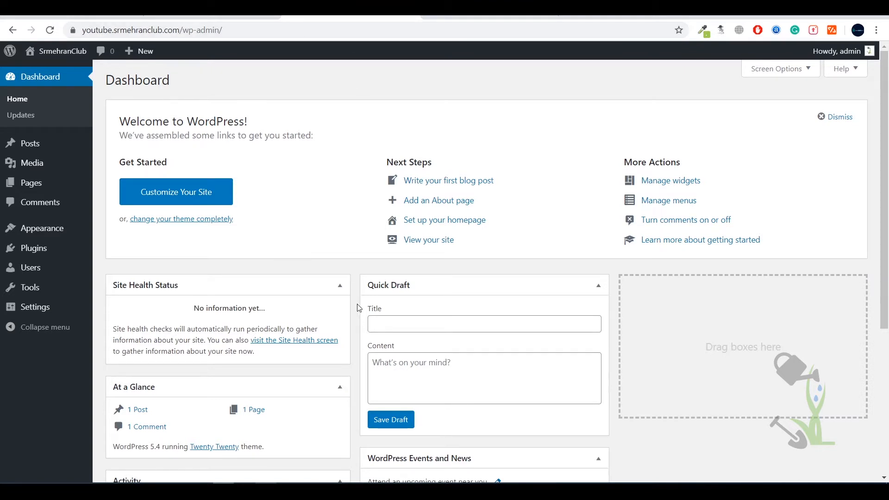
mouse_move(377, 291)
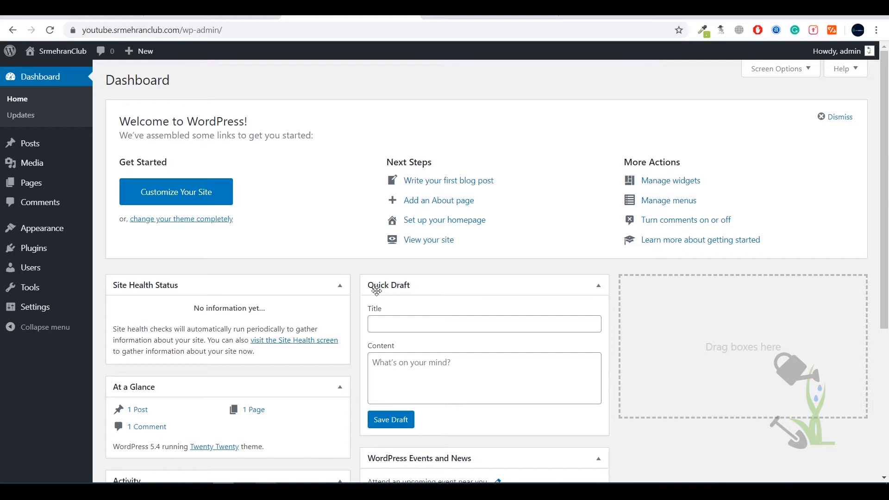
mouse_move(57, 412)
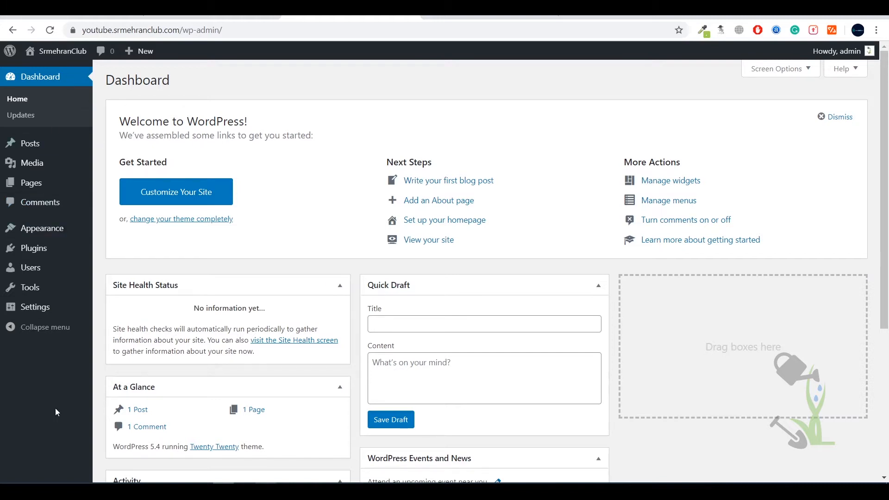
mouse_move(35, 307)
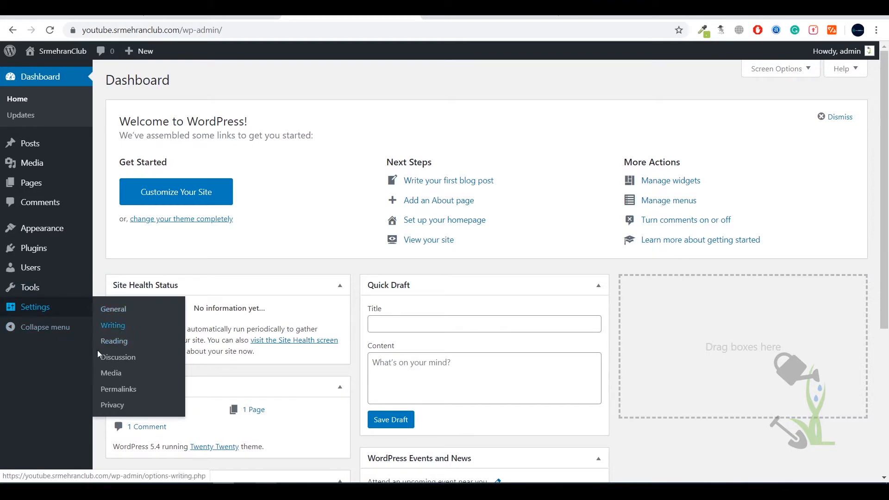
Step: Save Post name as the permalink structure, then go to Appearance > Themes
click(118, 357)
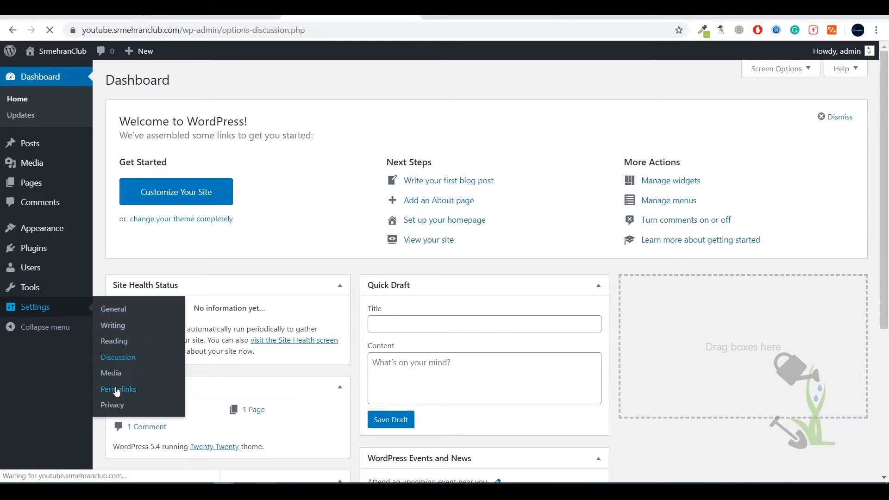
click(117, 357)
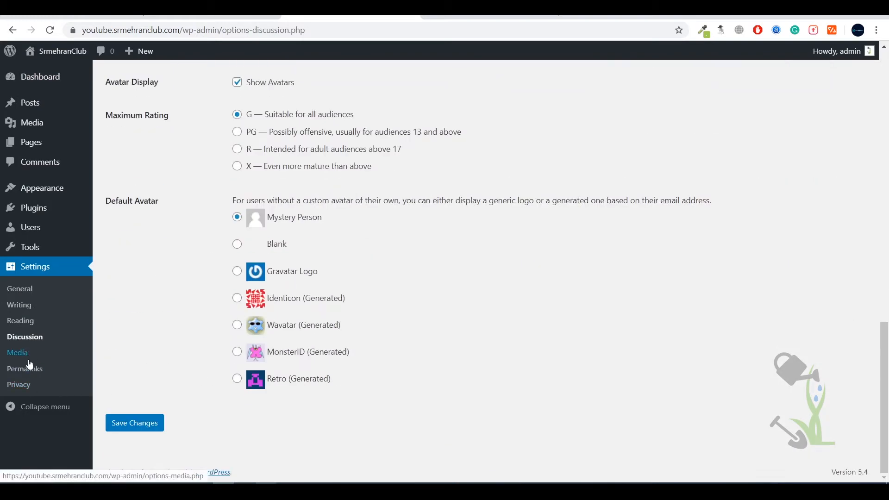
click(25, 369)
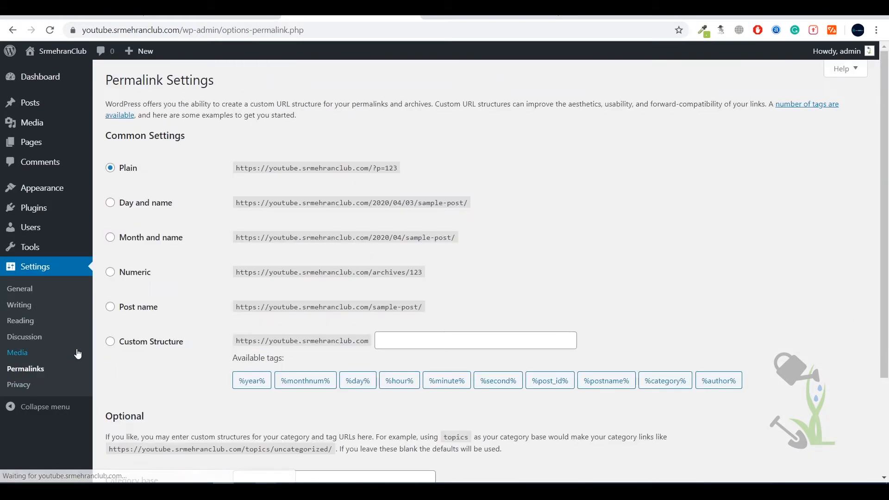
mouse_move(22, 365)
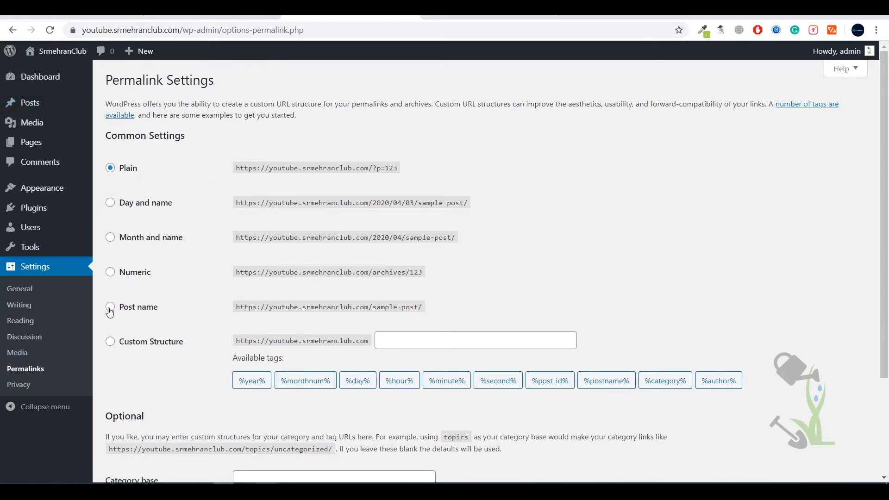
click(111, 307)
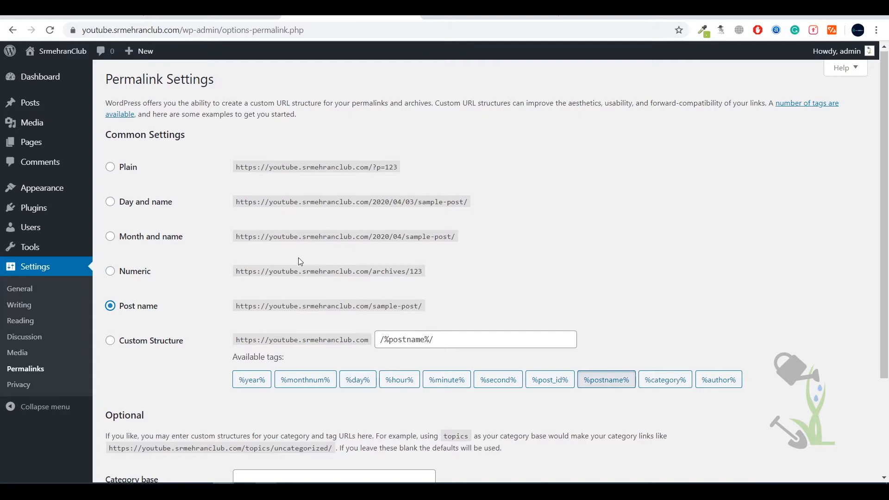
scroll(down, 3)
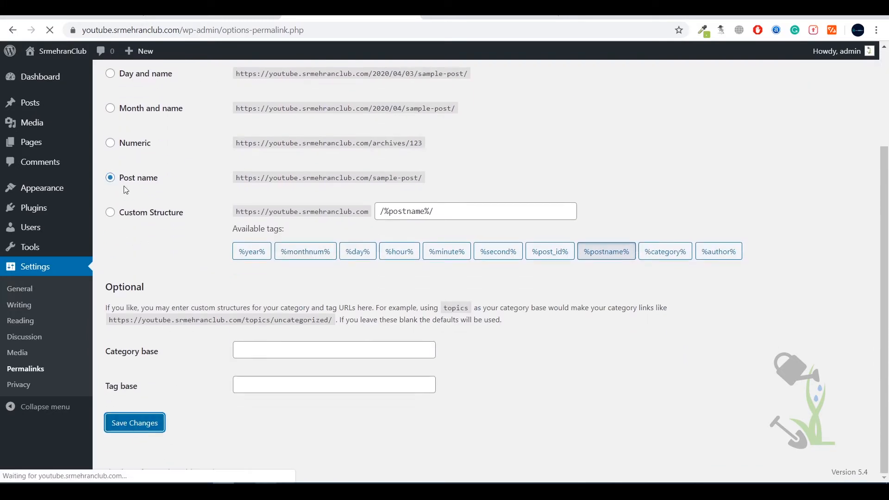
click(134, 423)
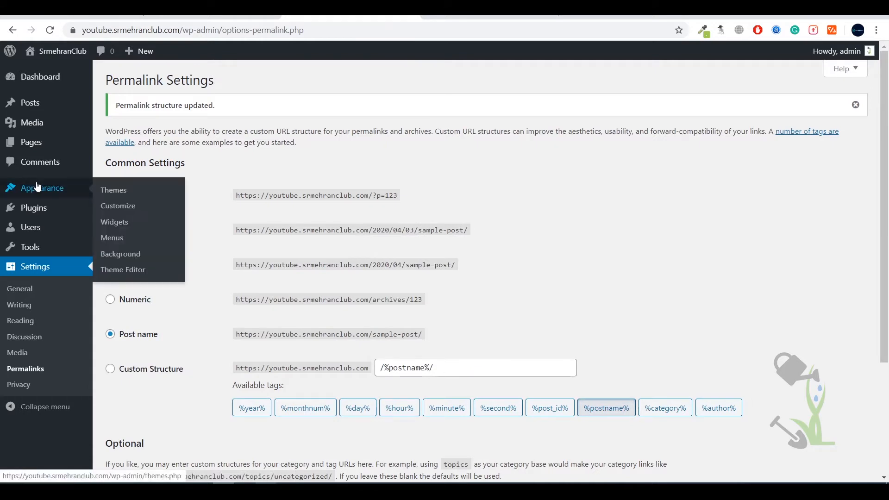
mouse_move(19, 247)
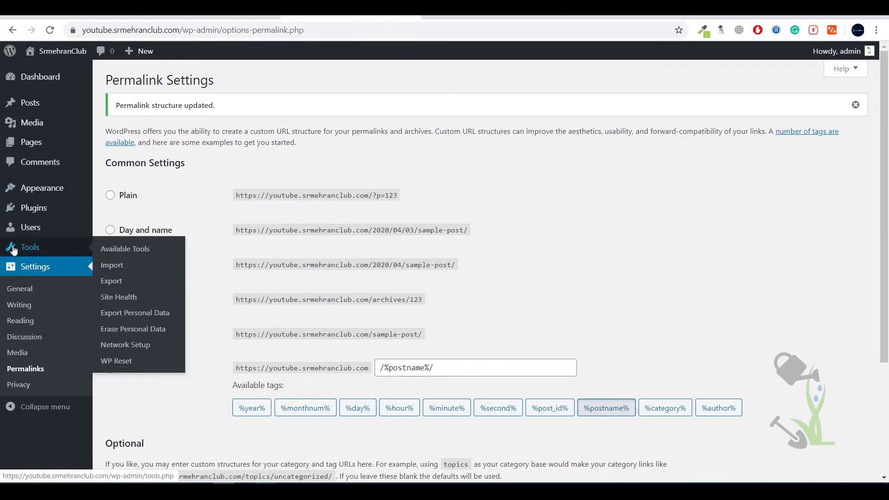
mouse_move(83, 276)
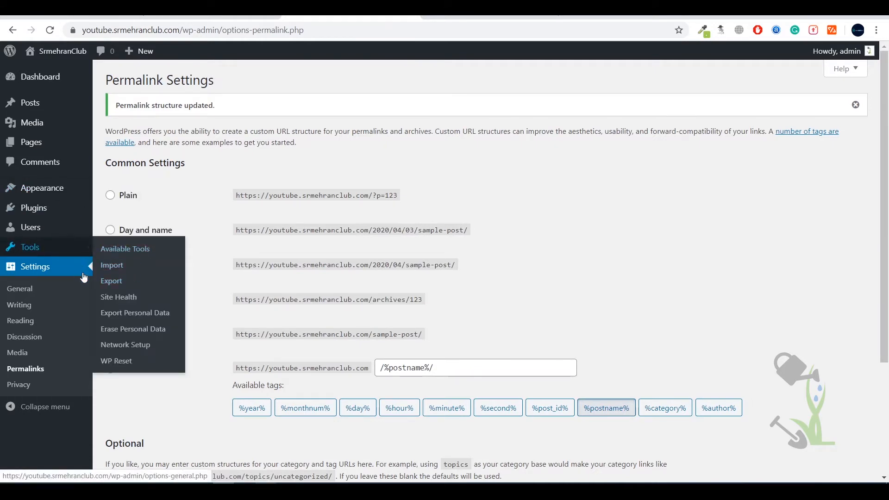
mouse_move(131, 288)
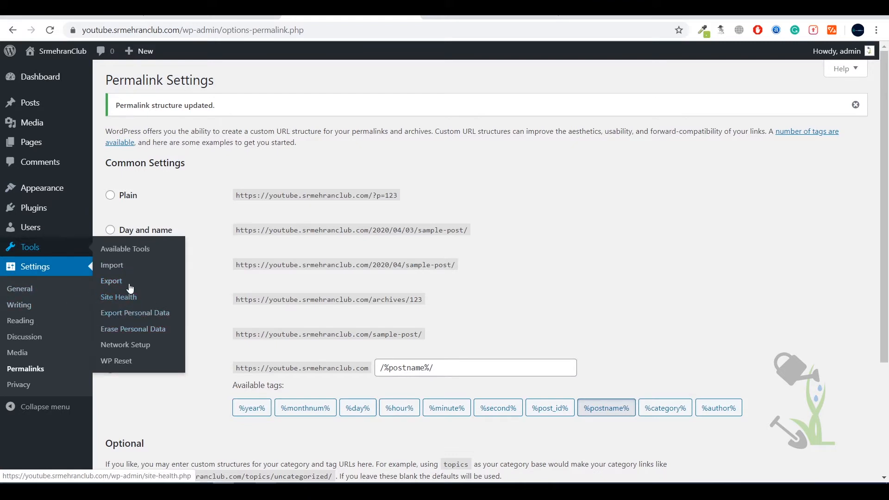
mouse_move(69, 216)
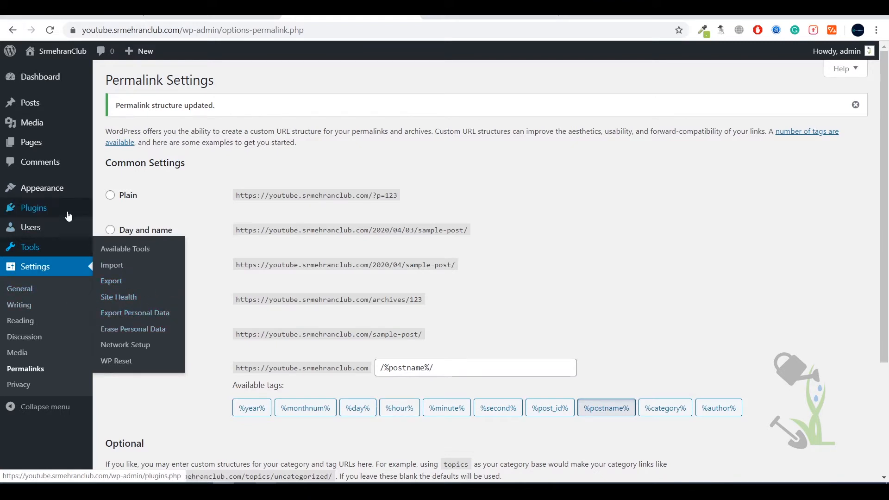
mouse_move(42, 227)
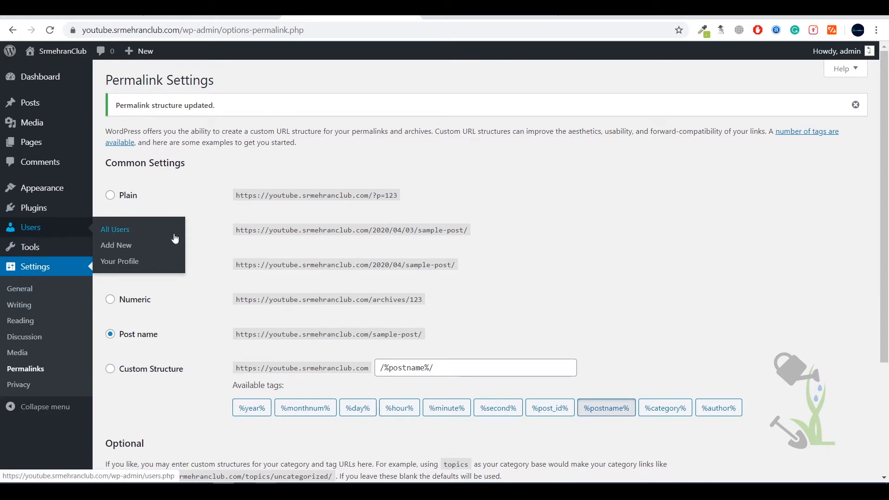
mouse_move(180, 235)
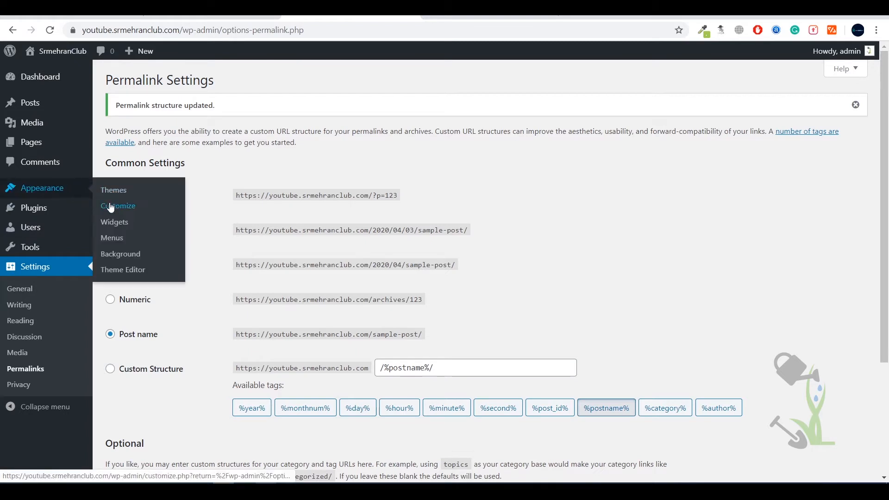
mouse_move(74, 196)
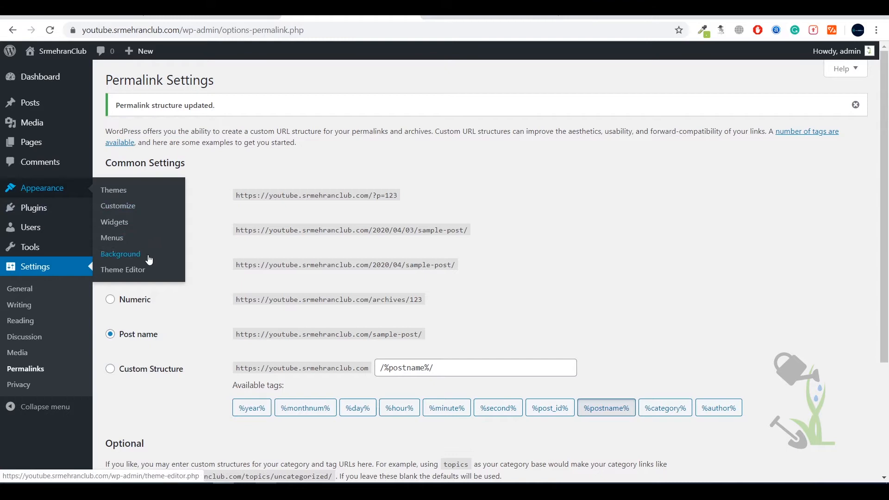
mouse_move(82, 175)
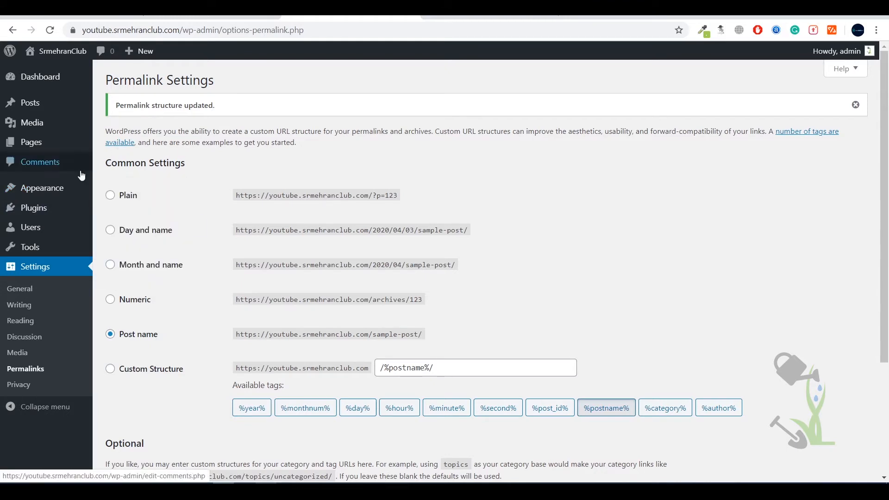
click(113, 190)
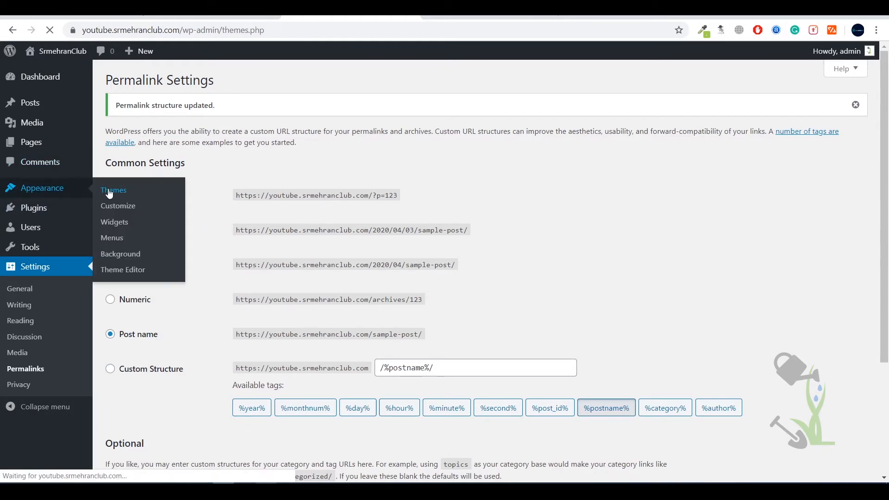
Step: Start adding a new theme and show the Popular themes list
click(113, 190)
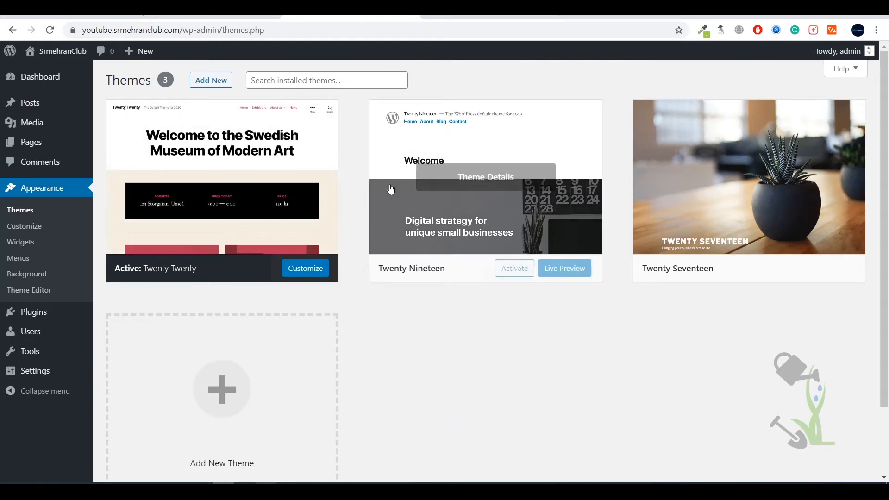
mouse_move(295, 232)
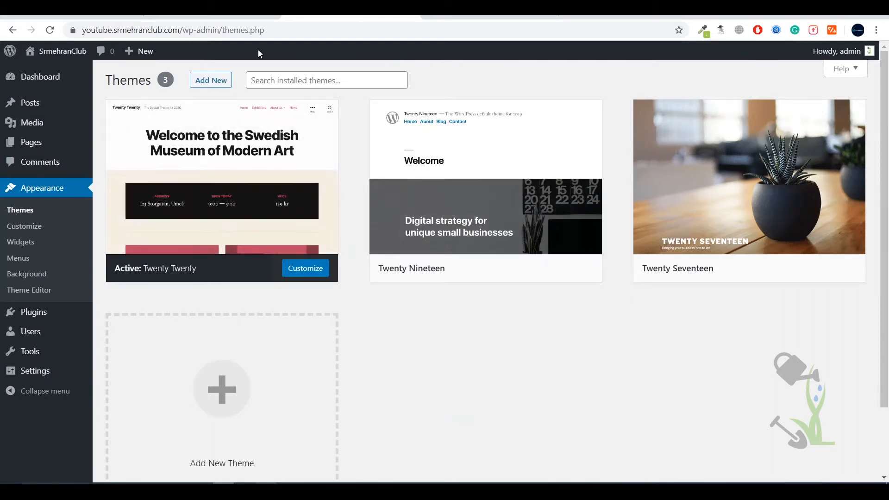
click(211, 80)
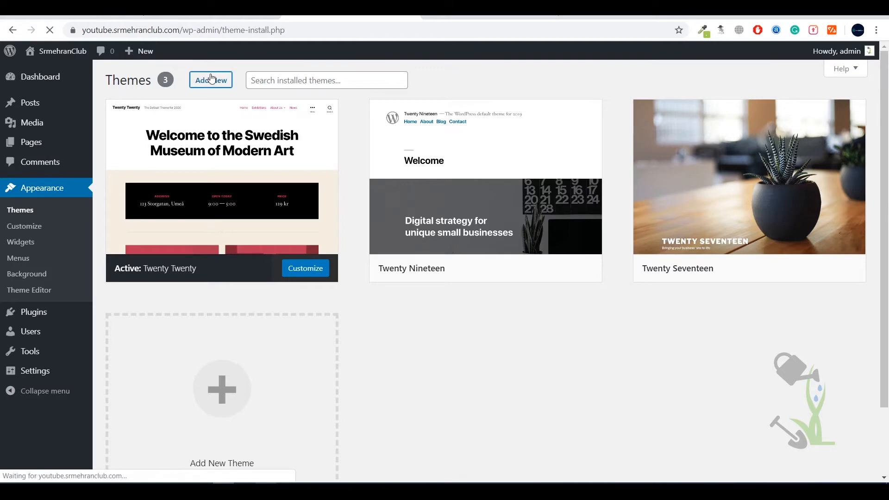
click(210, 79)
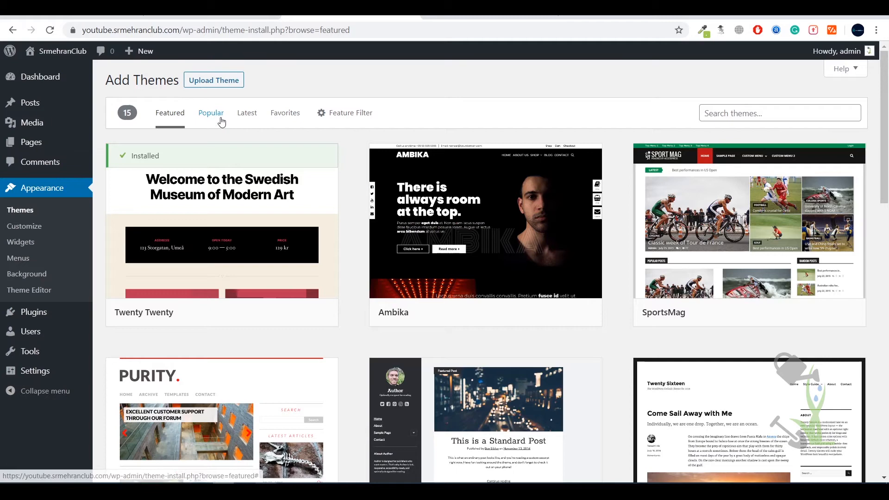
click(211, 112)
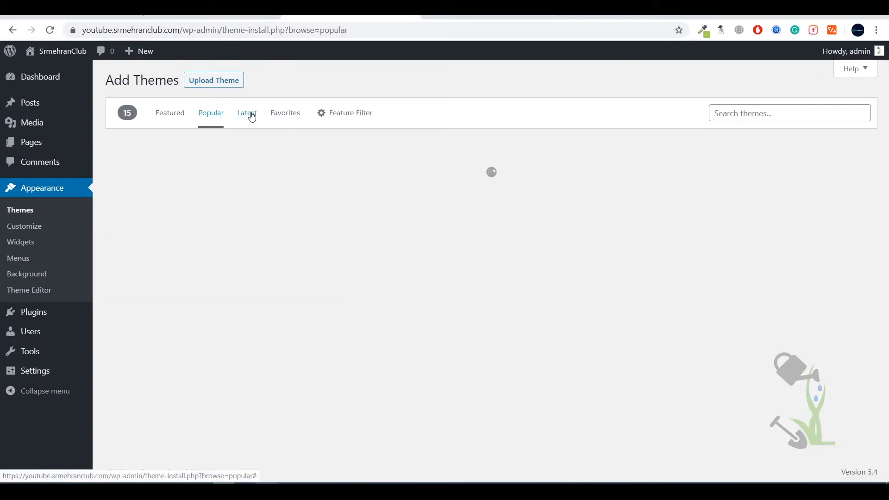
mouse_move(225, 164)
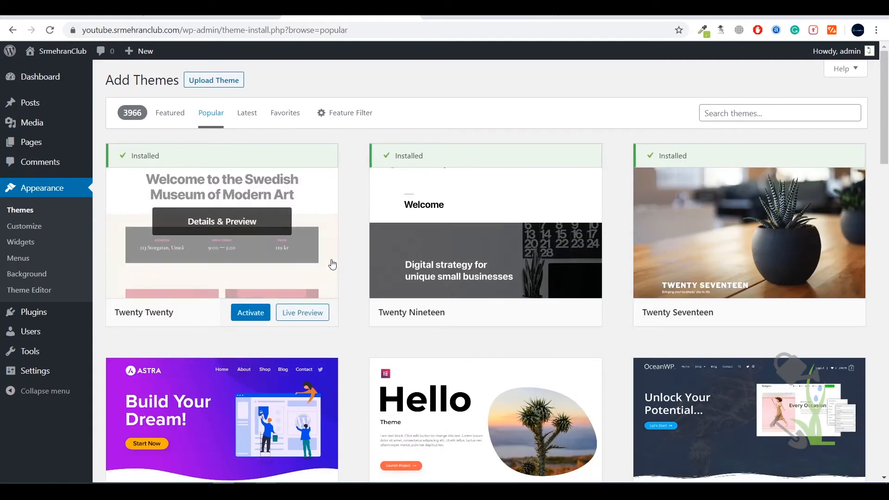
Step: Browse the popular themes and bring up the Upload Theme zip form
scroll(down, 3)
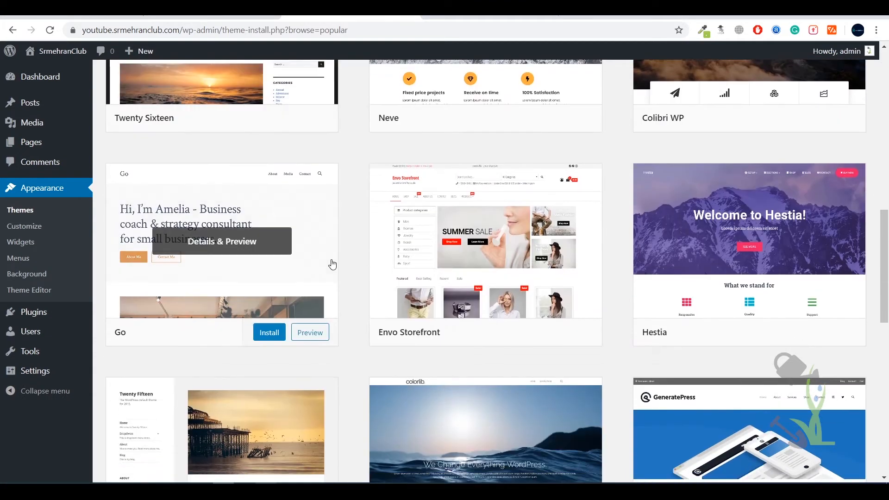
scroll(down, 3)
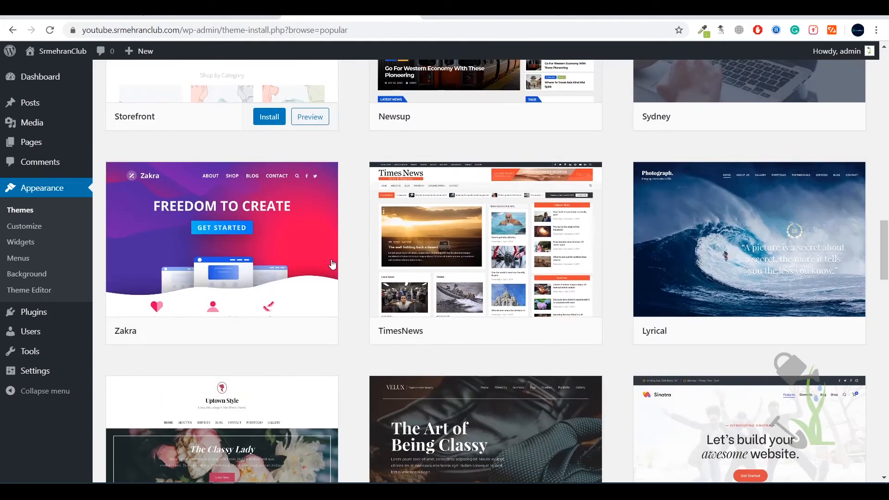
scroll(down, 3)
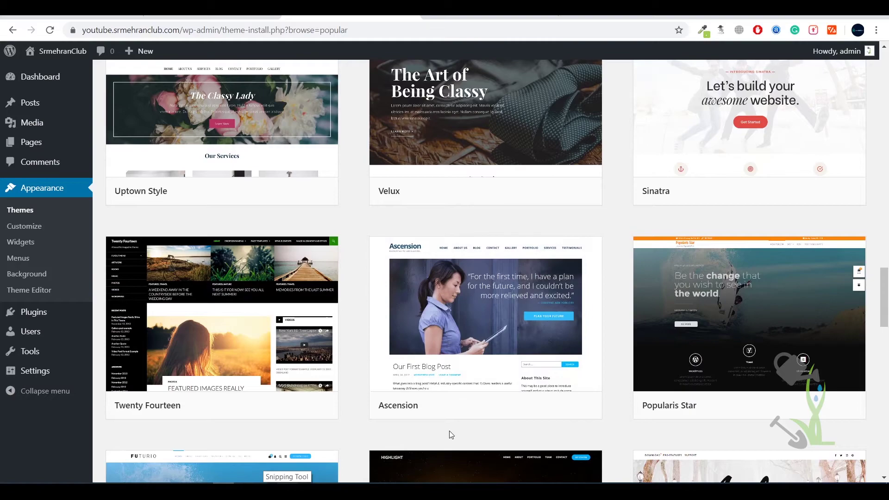
scroll(up, 3)
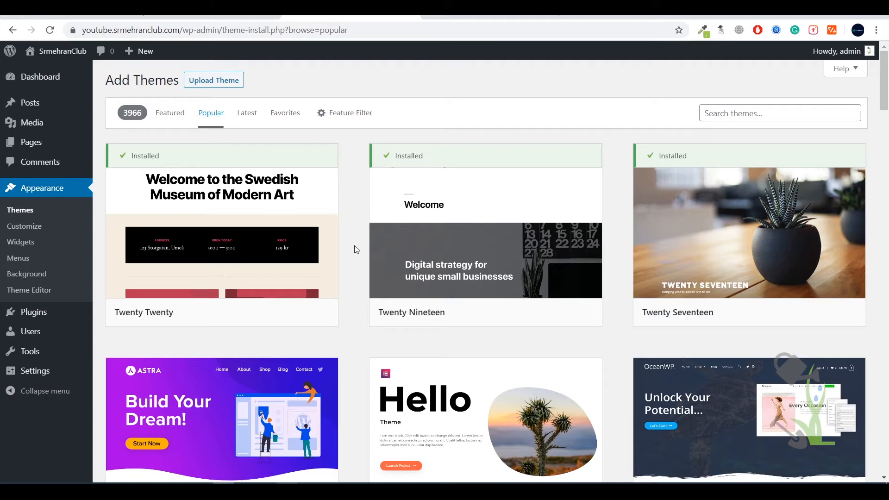
scroll(down, 3)
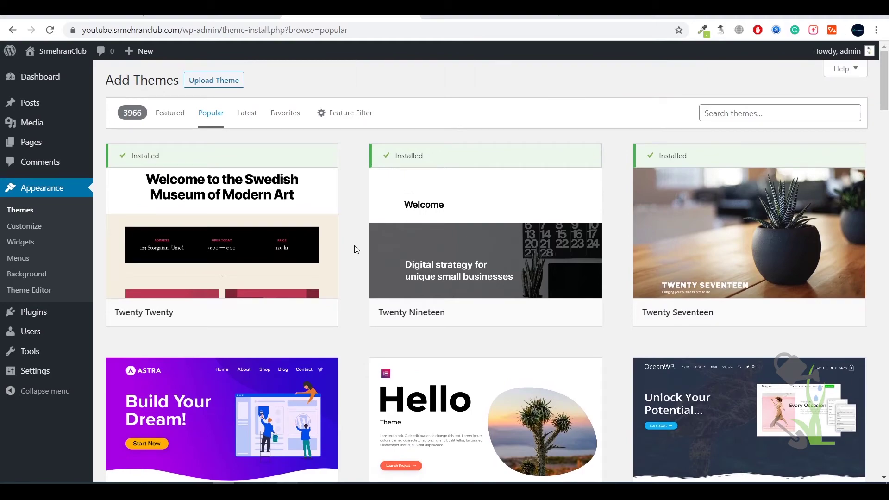
scroll(down, 3)
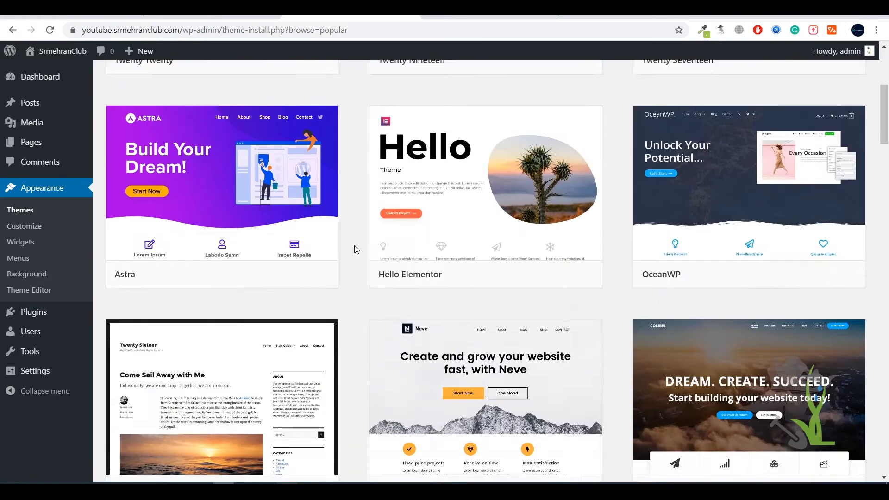
scroll(down, 3)
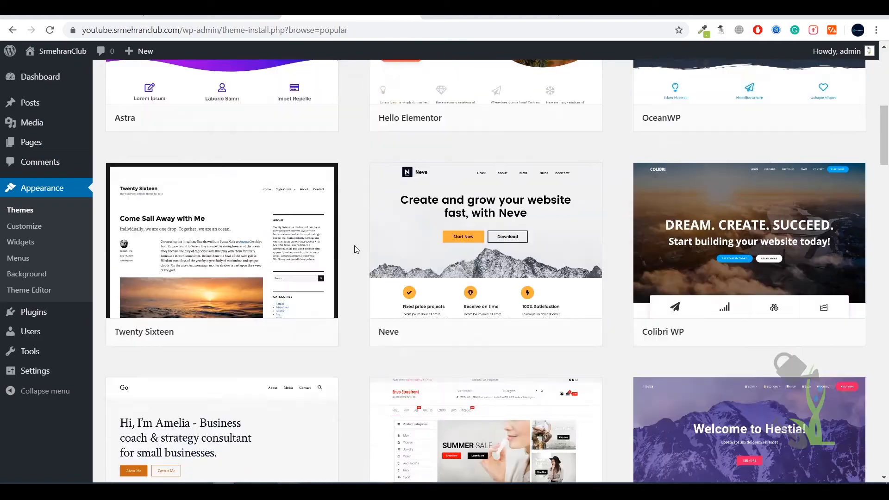
scroll(up, 3)
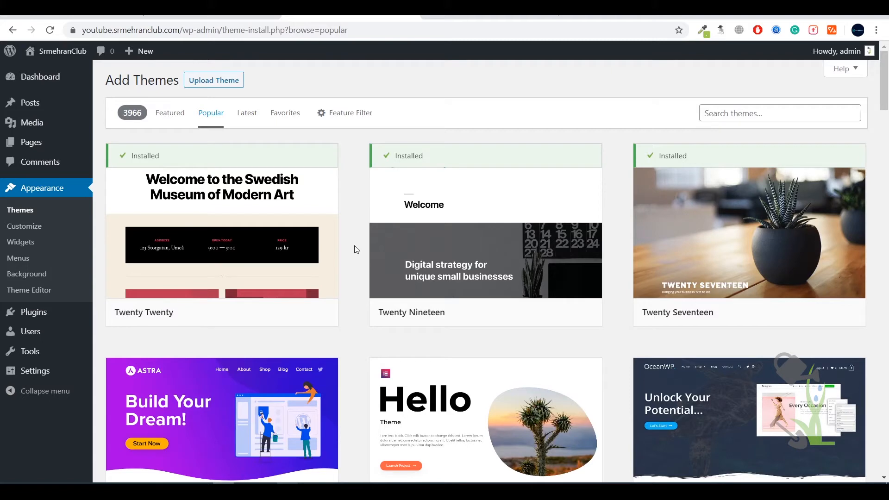
mouse_move(359, 126)
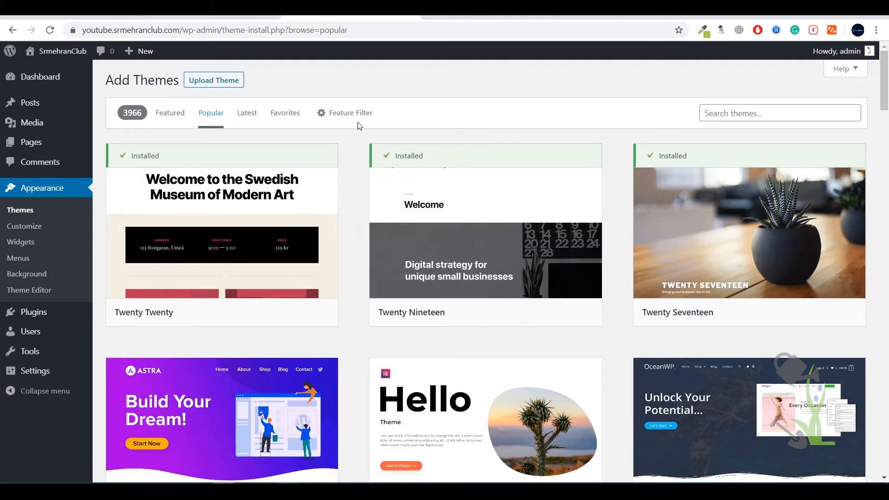
click(214, 79)
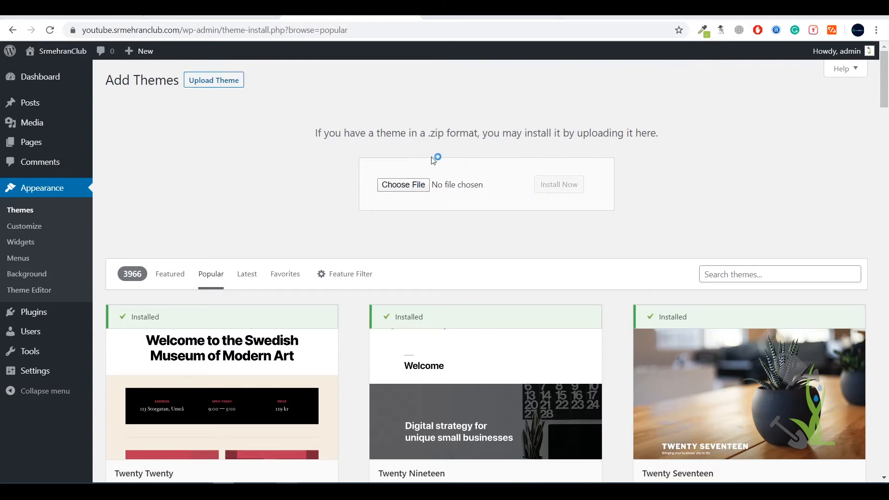
Step: Upload and install the themeforest GymBase zip, then request activation
click(403, 185)
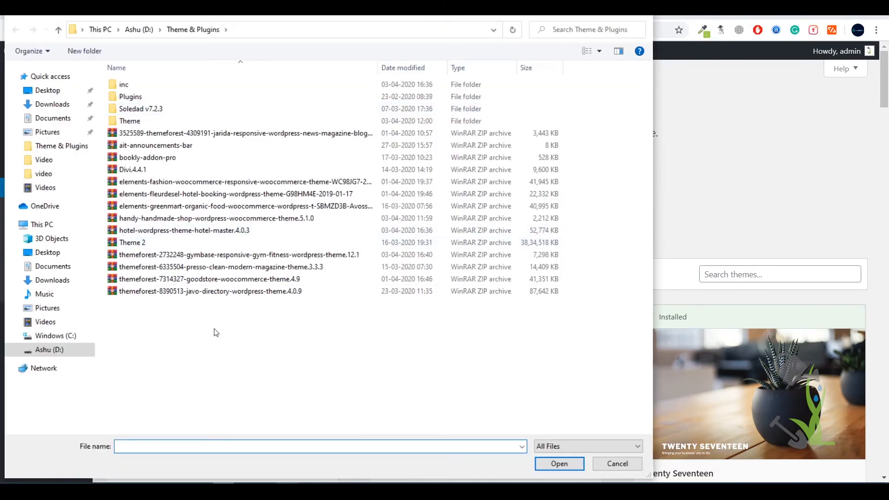
click(559, 464)
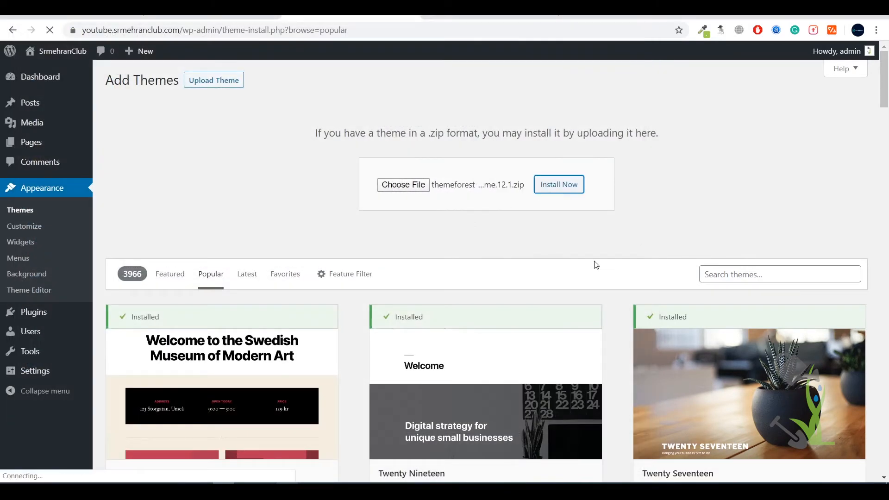
click(559, 185)
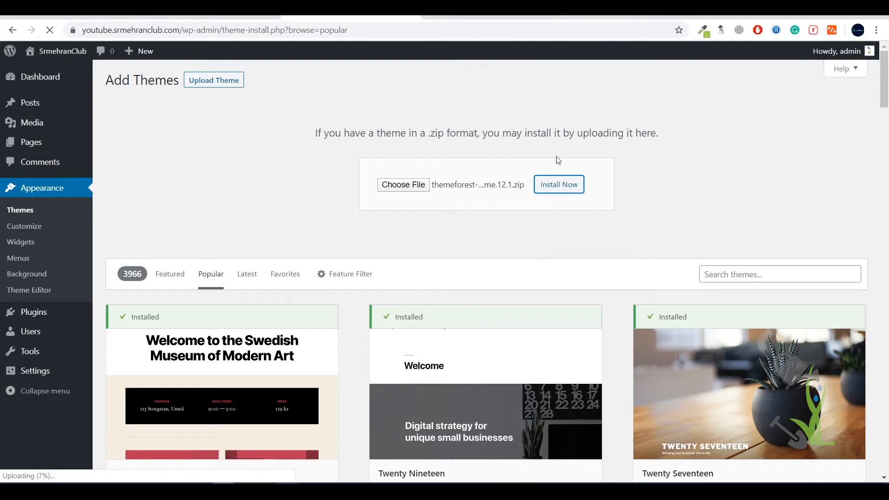
mouse_move(529, 189)
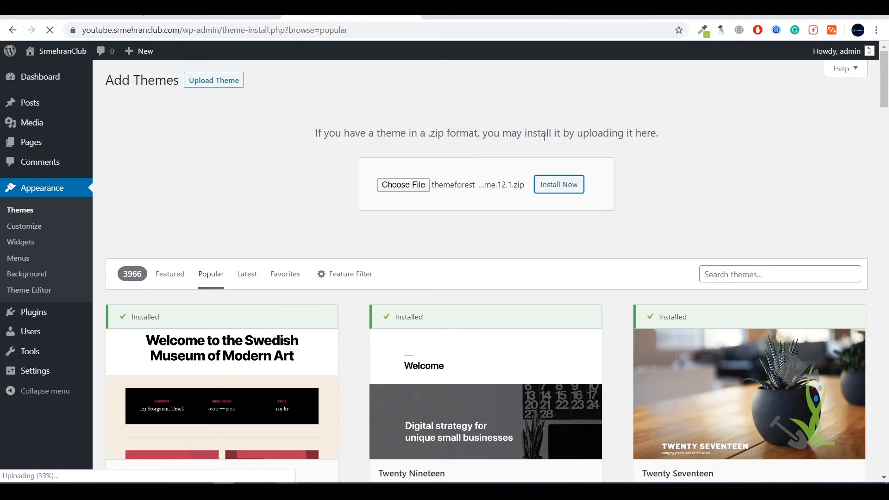
mouse_move(291, 134)
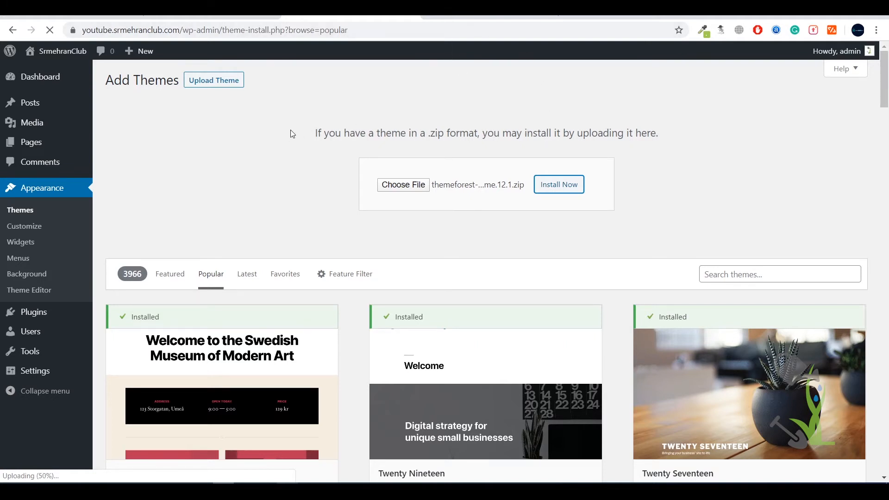
click(559, 185)
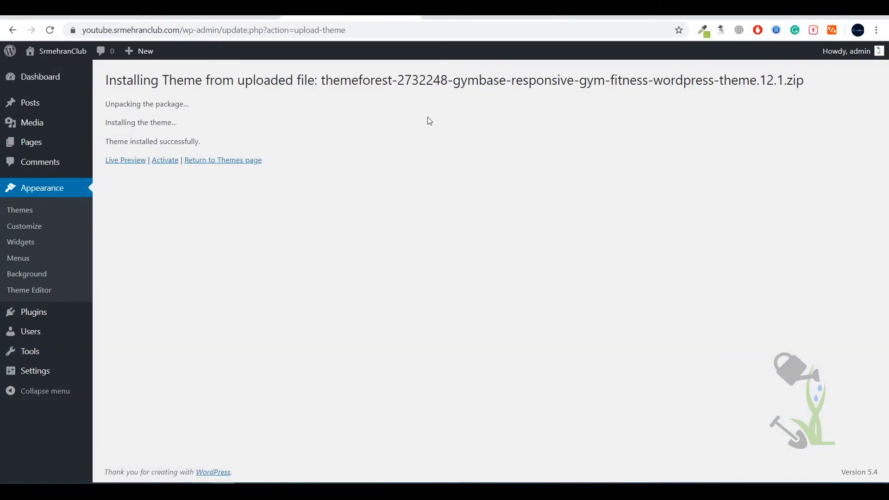
mouse_move(333, 147)
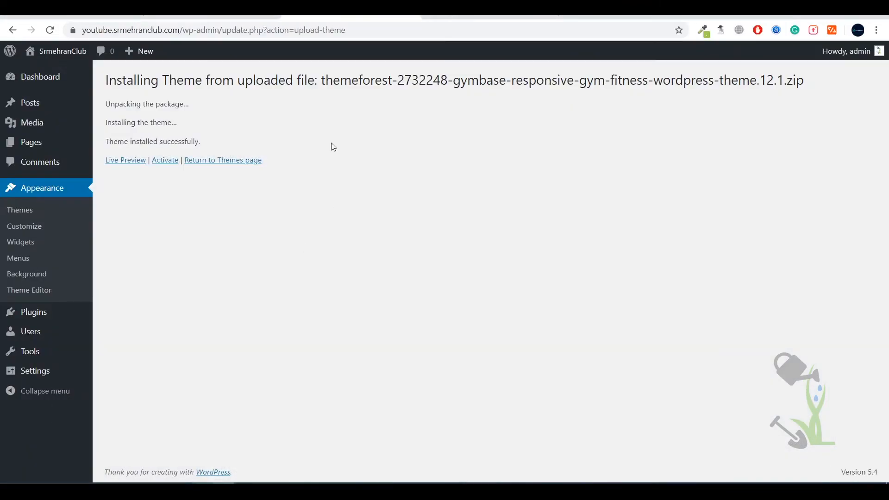
click(165, 160)
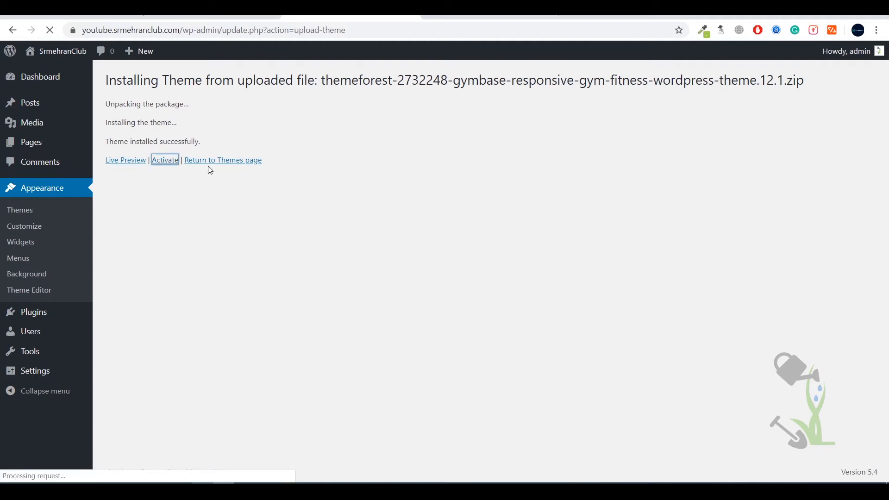
Step: Activate GymBase and follow the notice to activate the WPBakery plugin
click(164, 159)
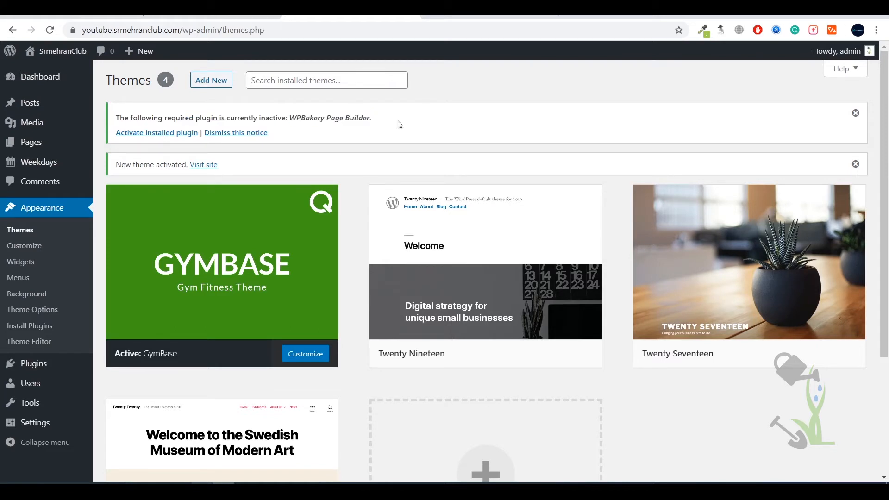
mouse_move(396, 117)
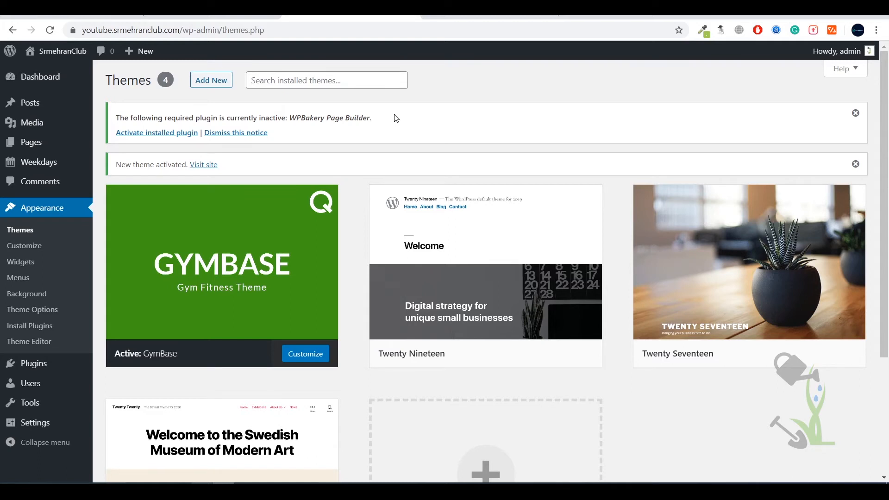
mouse_move(389, 107)
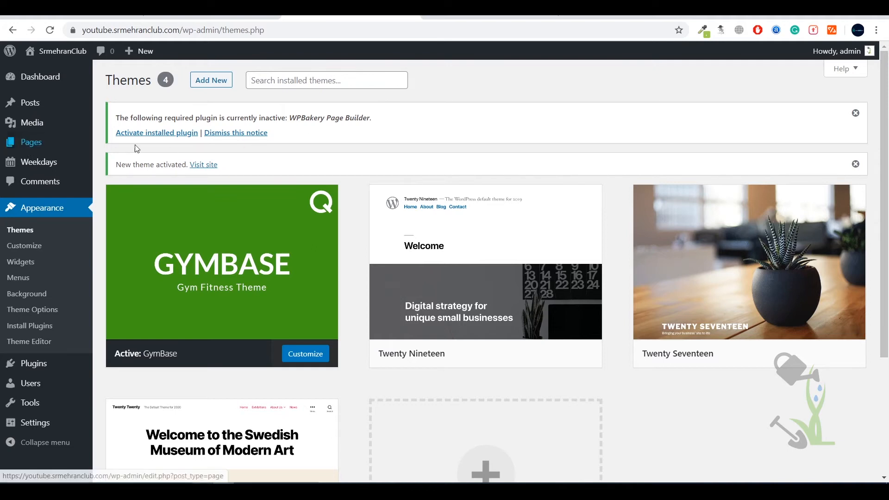
mouse_move(162, 139)
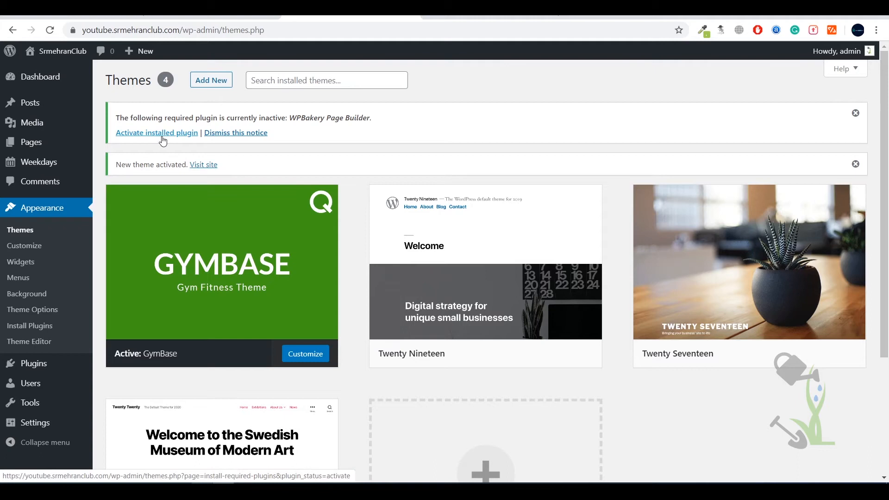
click(156, 133)
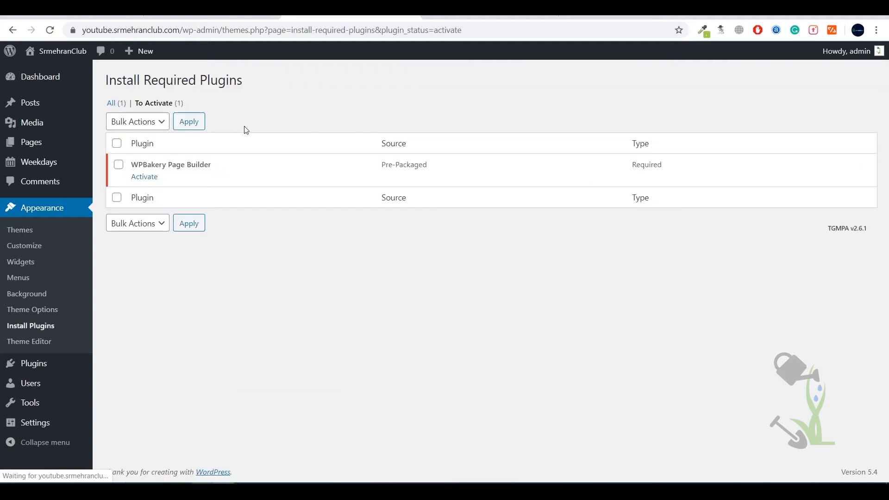
Step: Activate WPBakery Page Builder, check Installed Plugins, and view the site front end
click(144, 176)
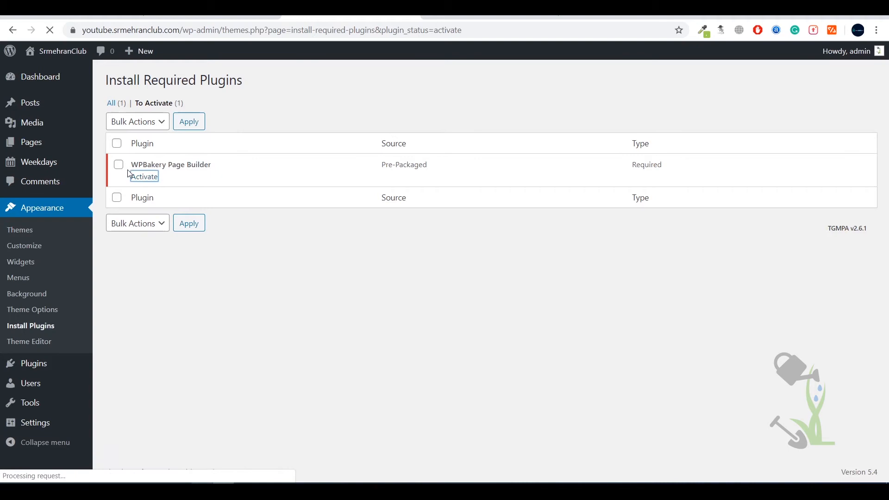
click(144, 176)
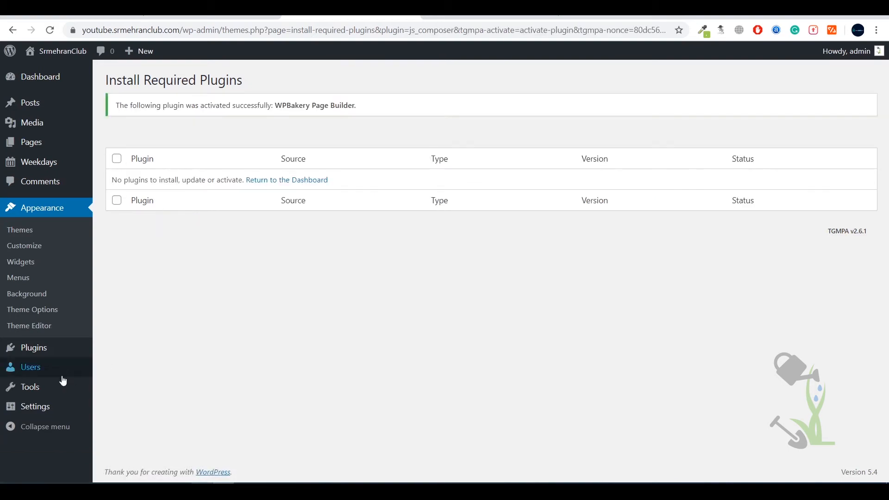
click(33, 347)
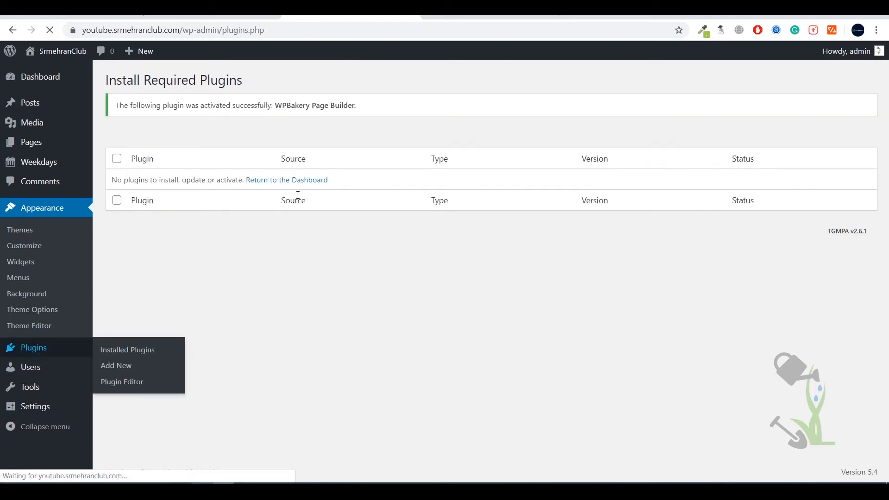
click(128, 350)
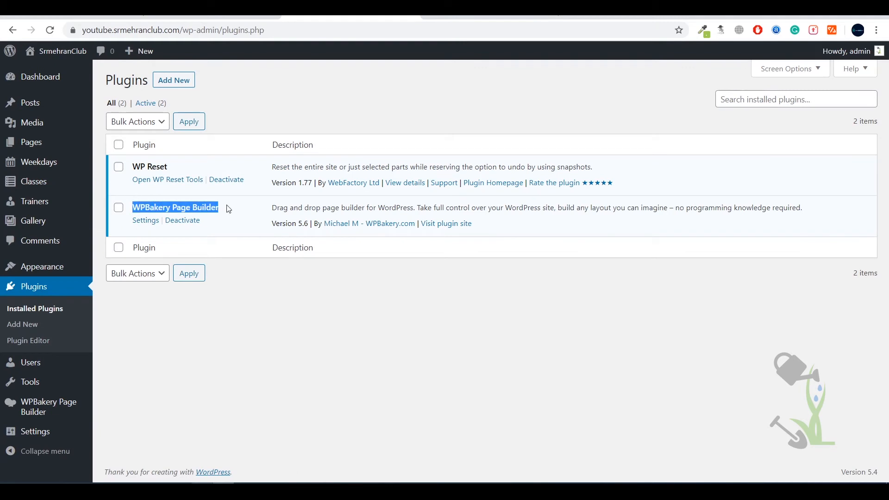
mouse_move(39, 162)
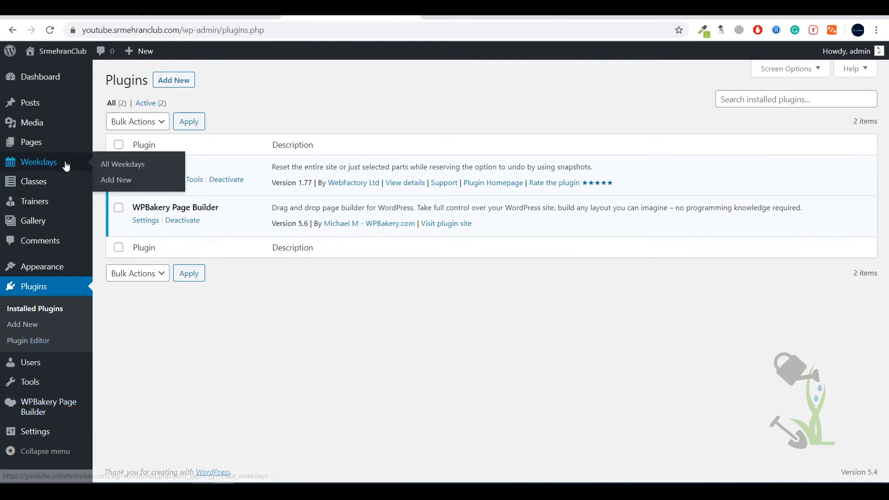
mouse_move(30, 385)
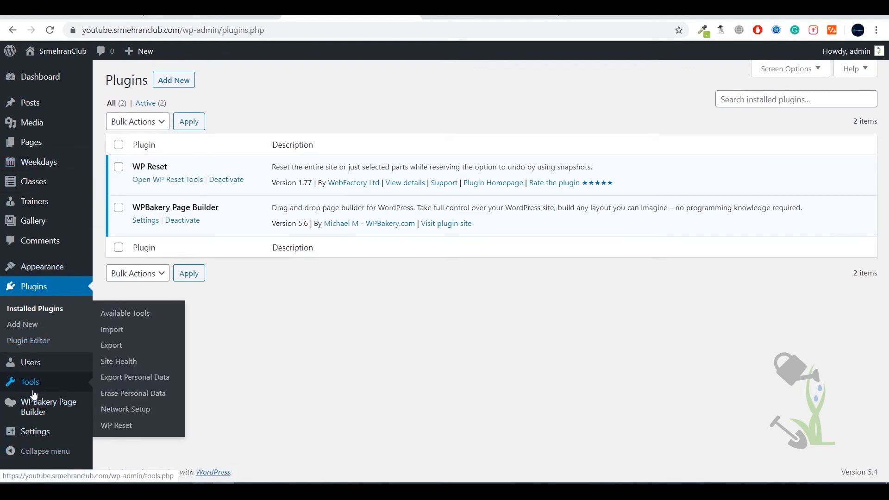
mouse_move(52, 268)
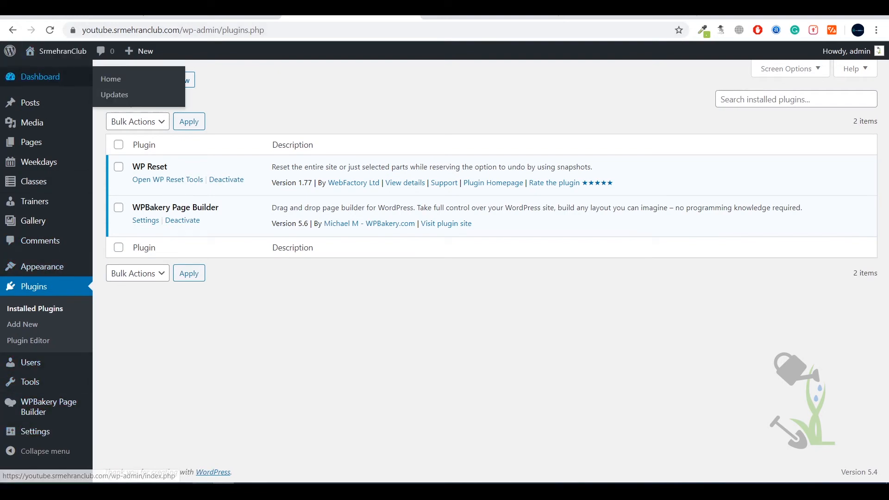
click(111, 79)
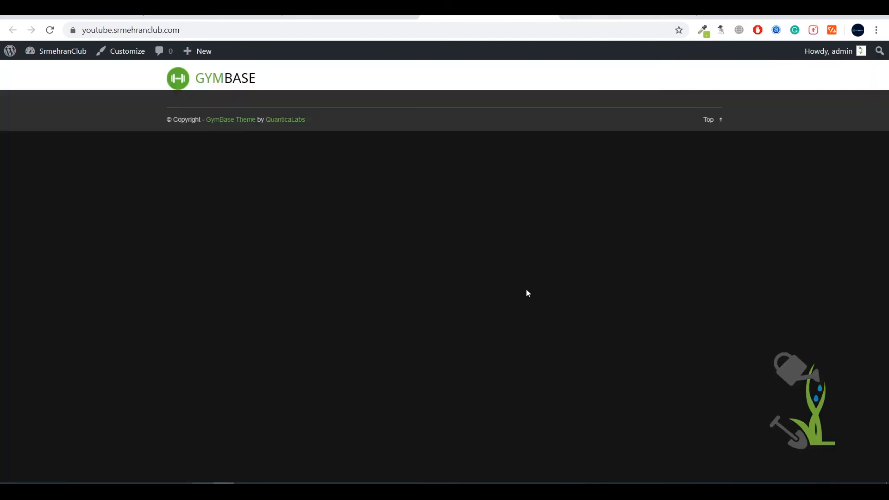
mouse_move(725, 142)
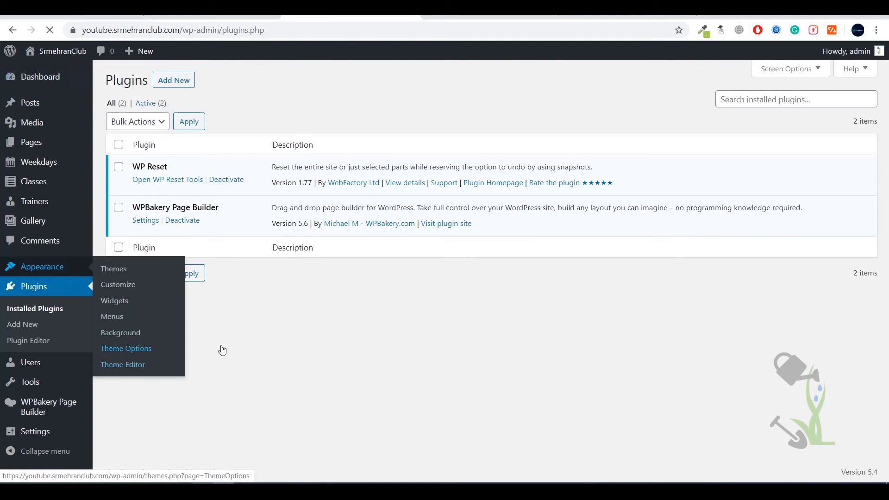
Step: Open Appearance > Theme Options for GymBase
click(125, 349)
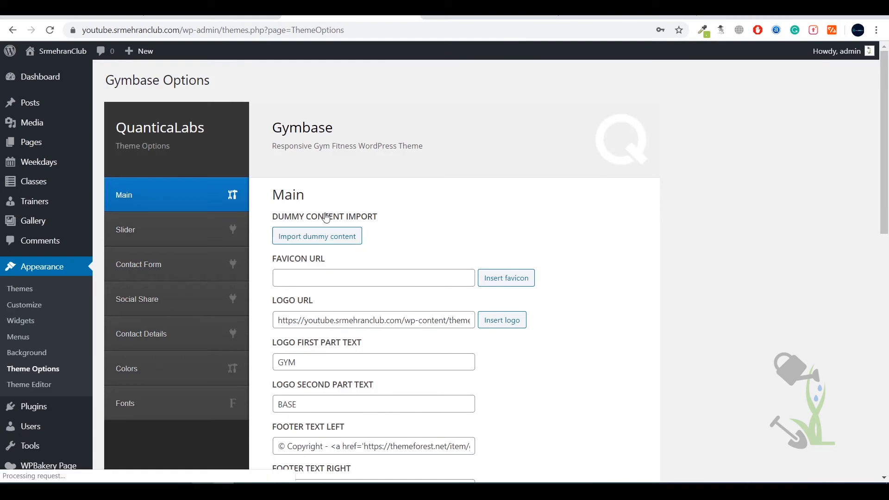
mouse_move(593, 235)
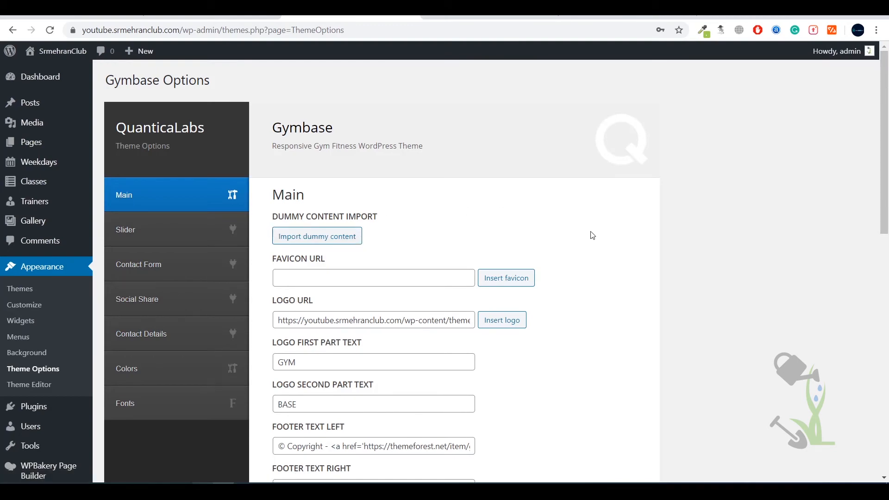
mouse_move(329, 245)
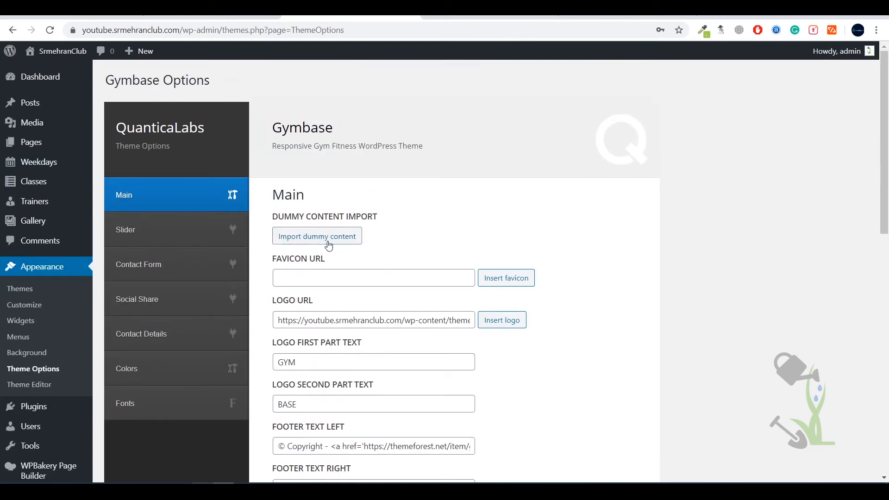
Step: Import the GymBase dummy content and widgets, then list all pages
click(317, 237)
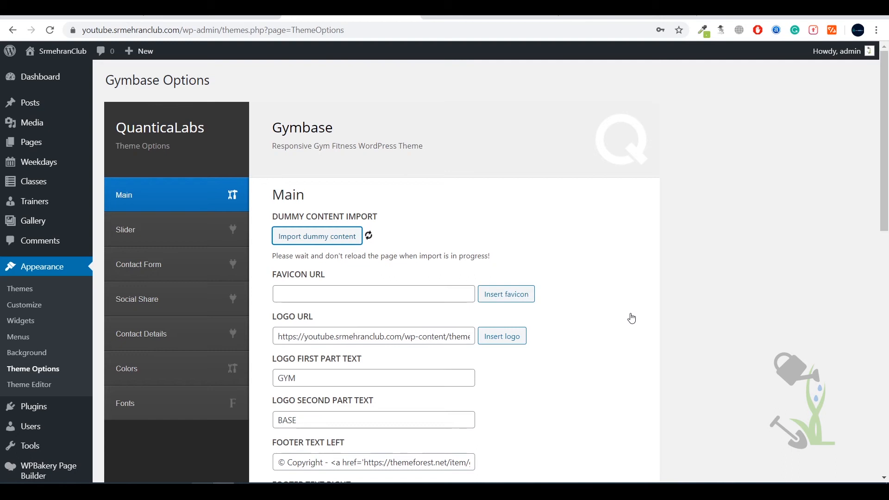
mouse_move(484, 255)
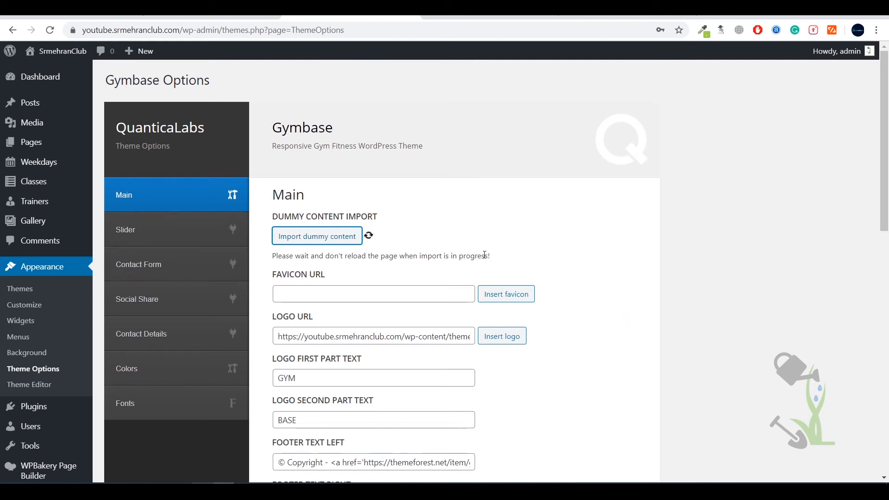
click(317, 236)
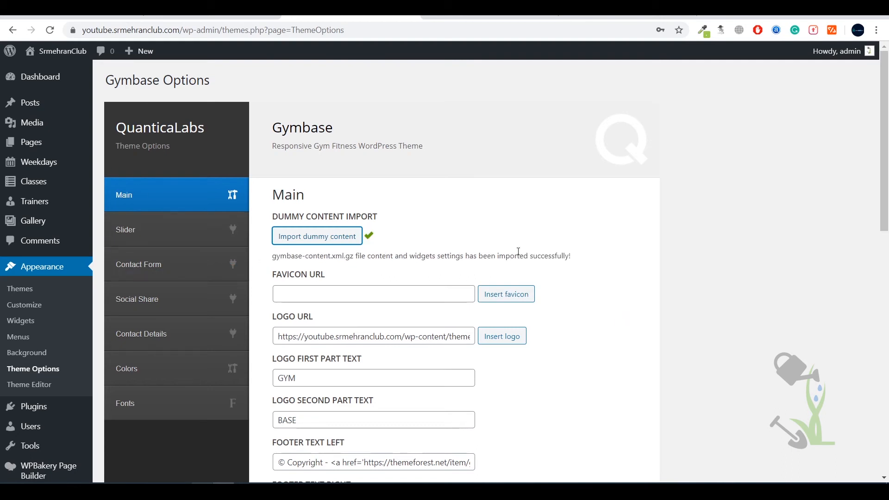
mouse_move(142, 229)
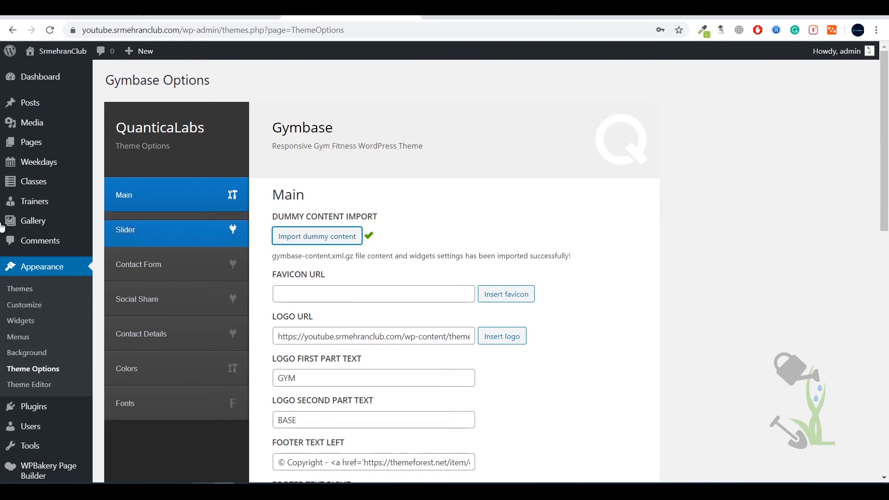
mouse_move(31, 142)
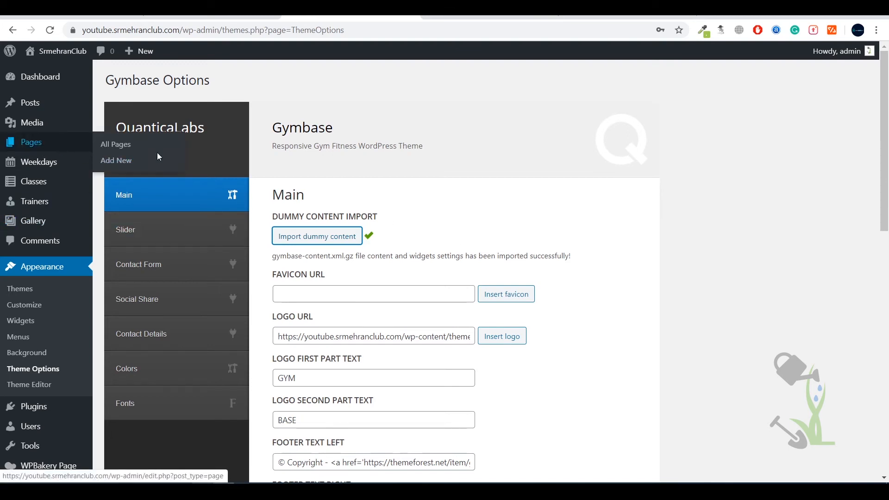
click(115, 144)
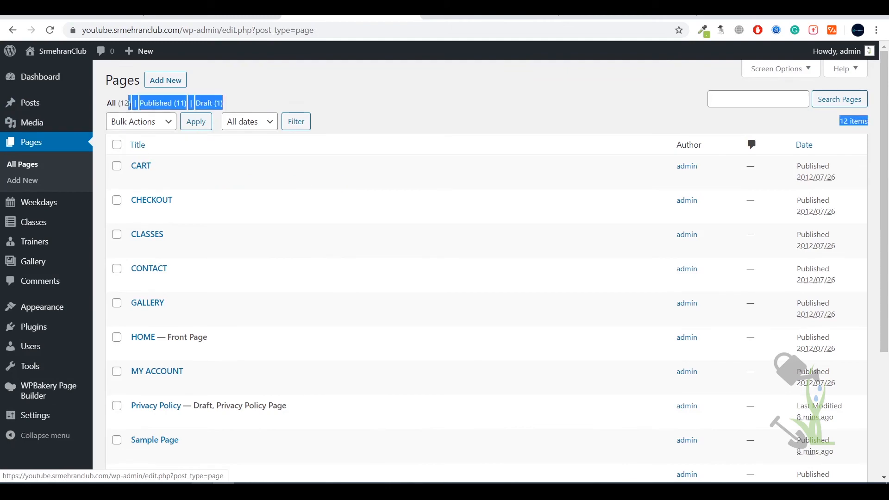
Step: Review the 12 imported pages and reload the front page to show the demo homepage
scroll(down, 3)
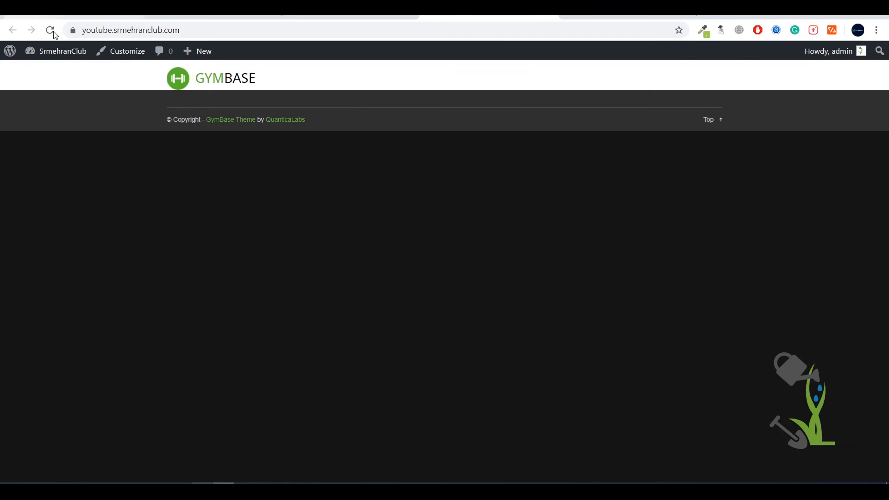
click(50, 29)
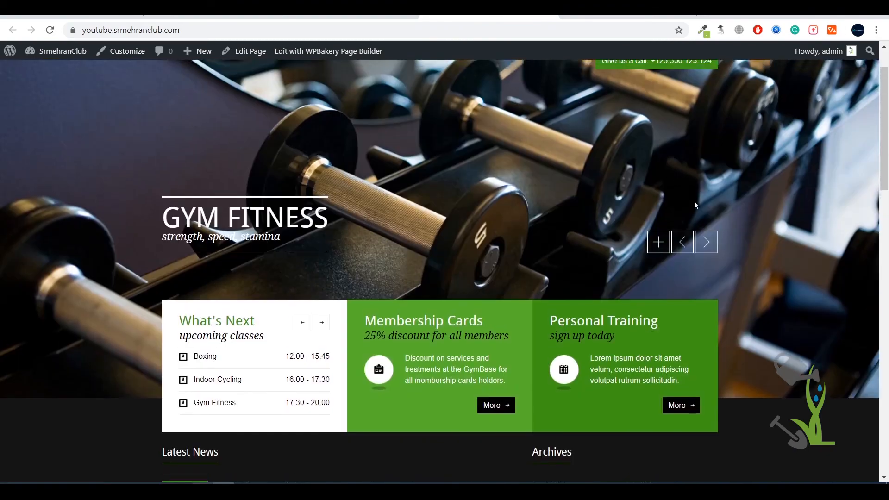
Step: Browse the live TIMETABLE and CLASSES pages, expand Indoor Cycling, then return to All Pages
click(706, 242)
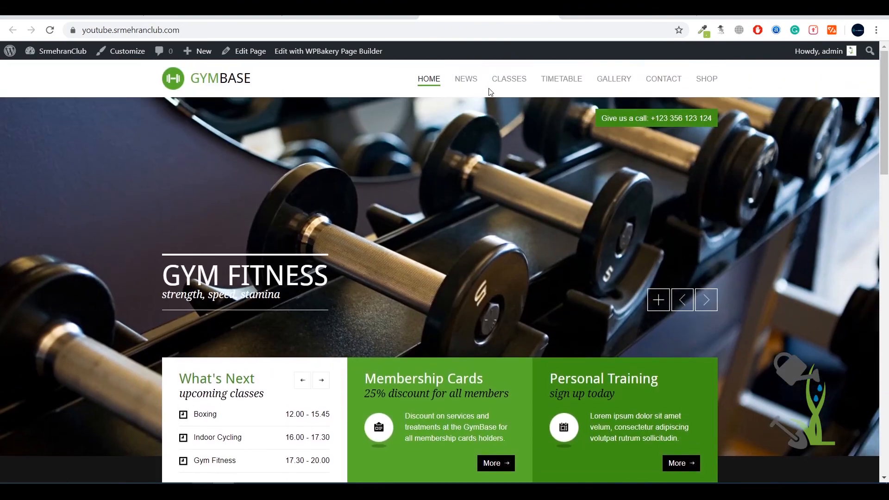
click(562, 79)
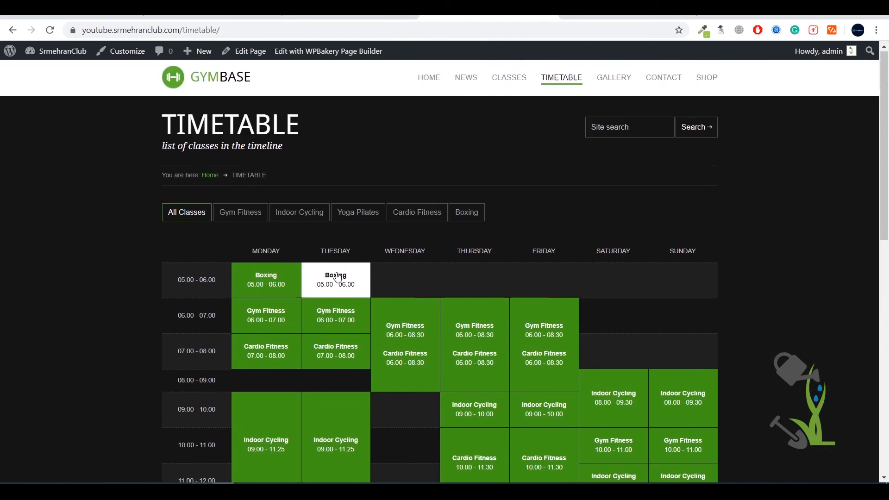
click(509, 78)
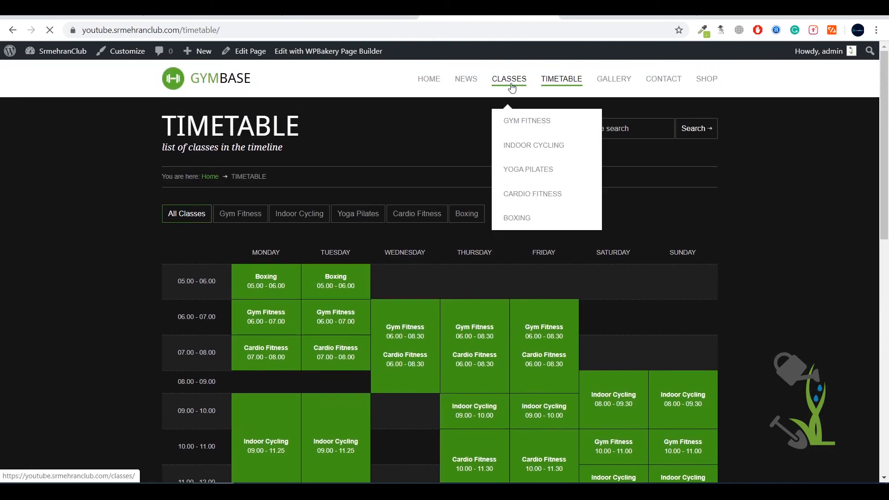
click(509, 79)
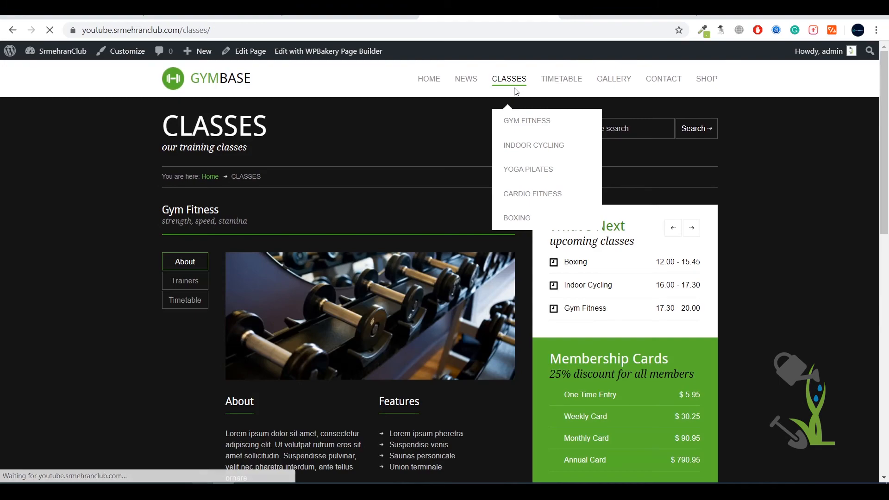
scroll(down, 3)
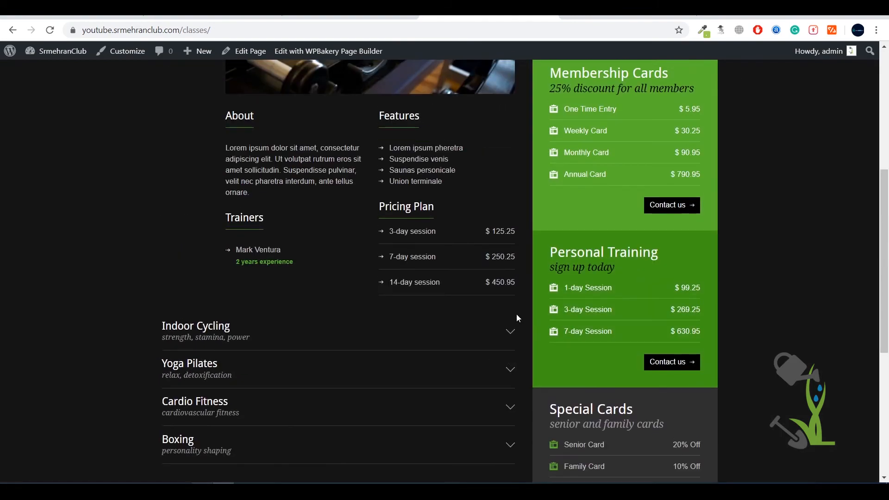
click(196, 326)
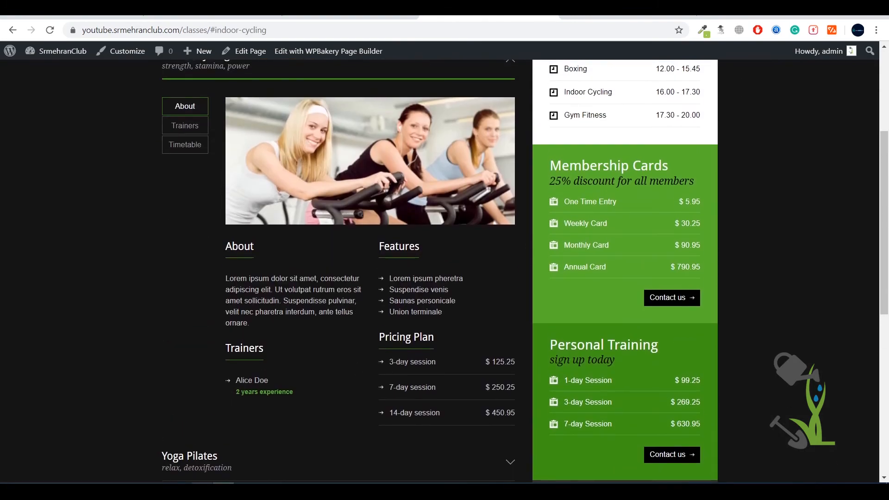
double_click(413, 362)
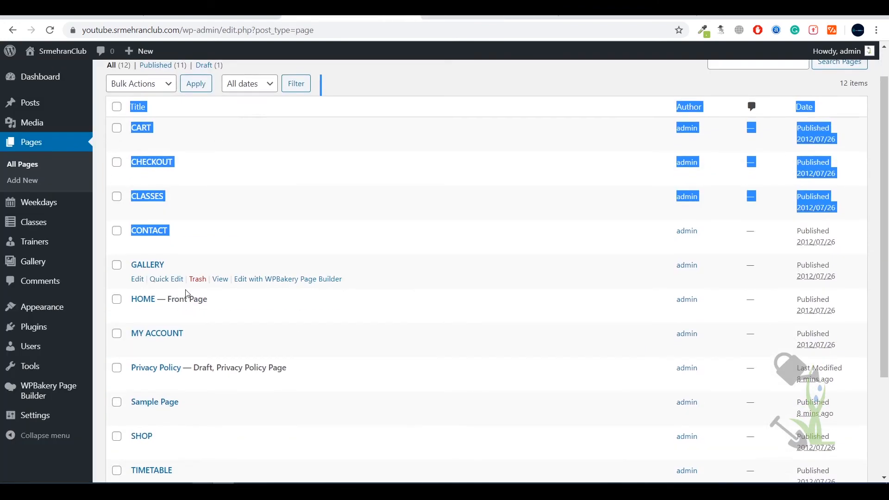
Step: View WHAT'S NEW, read the 'Harmony curabitur elle victory' post, then open TIMETABLE
scroll(down, 3)
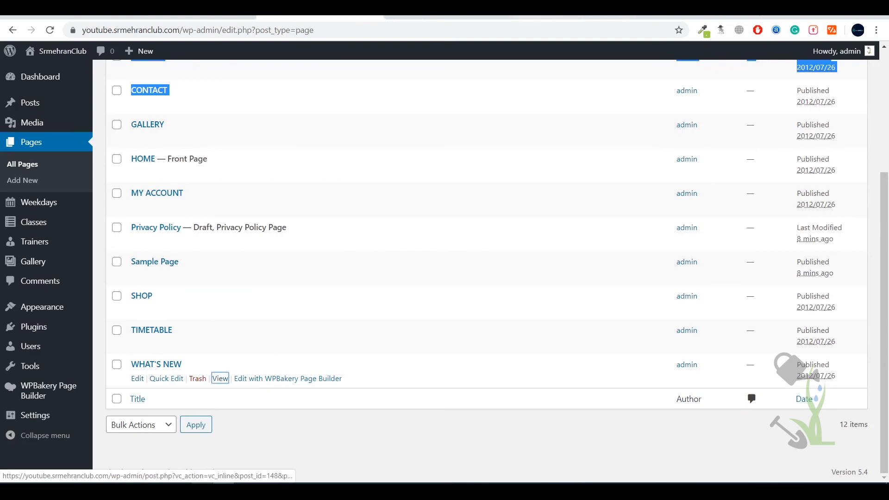
click(220, 379)
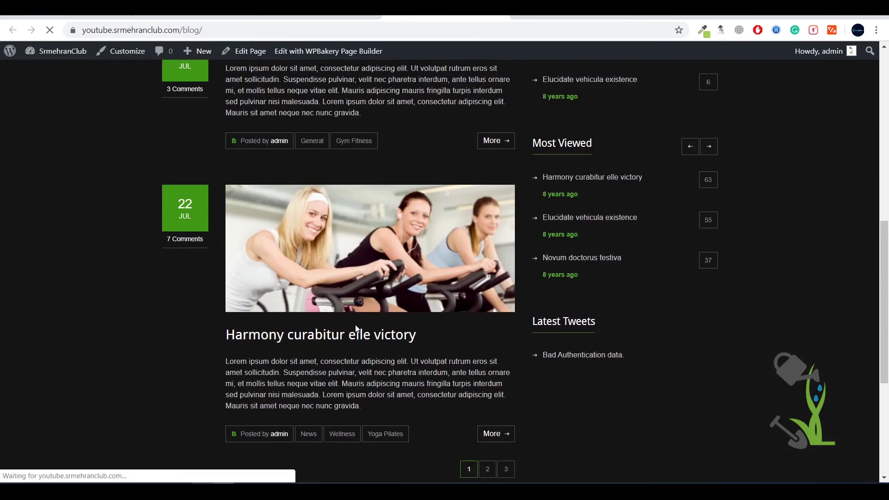
click(321, 335)
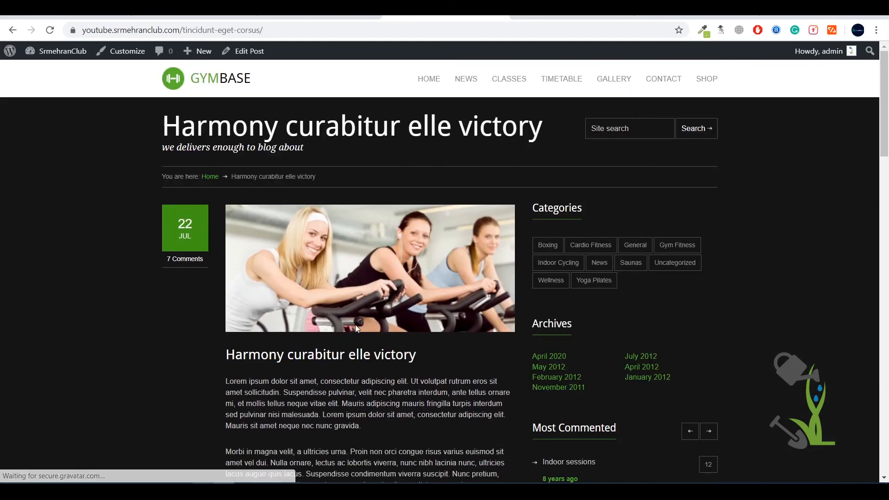
scroll(down, 3)
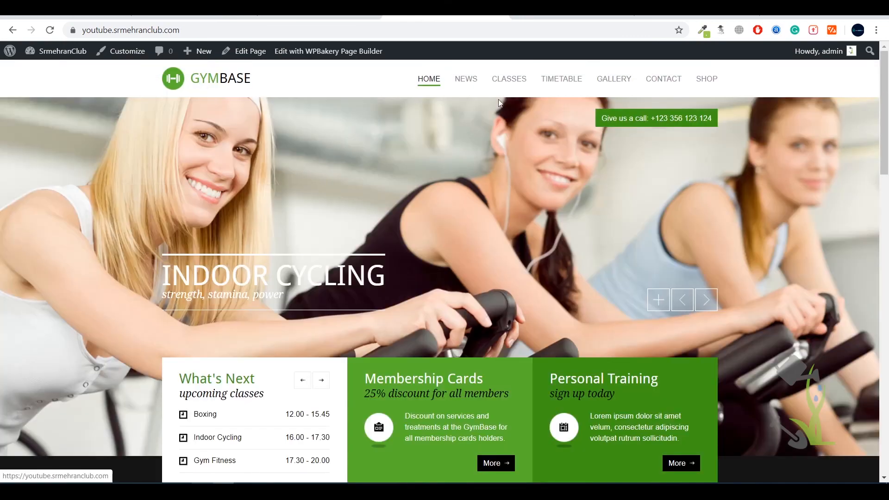
click(562, 79)
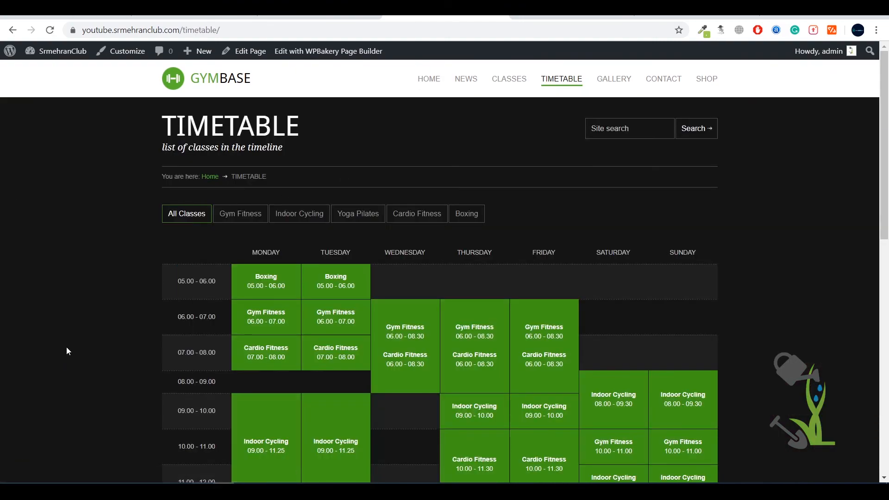
key(F12)
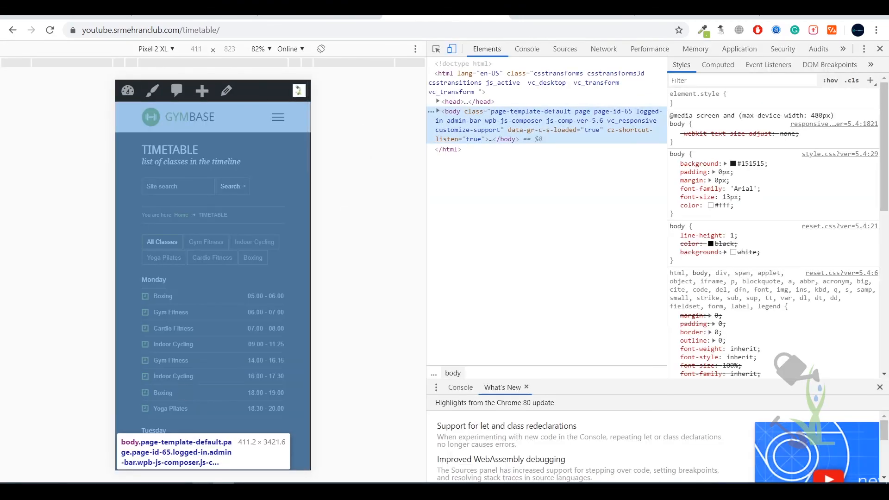
scroll(down, 3)
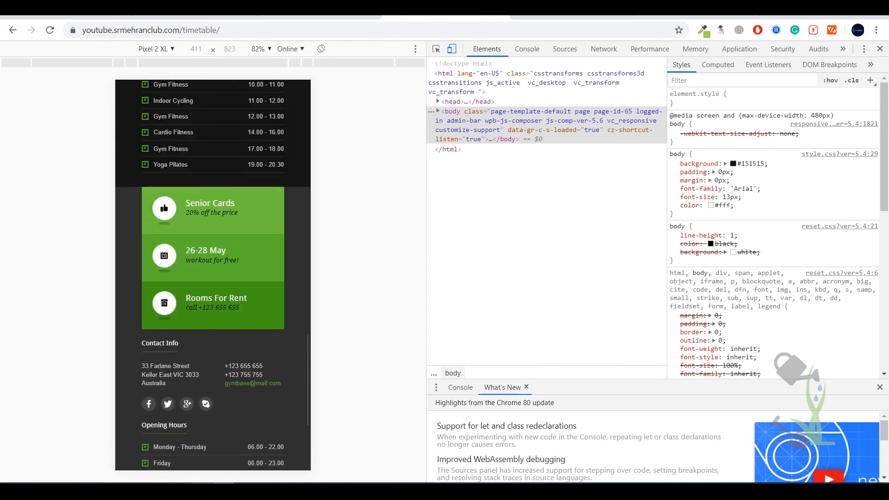
scroll(down, 3)
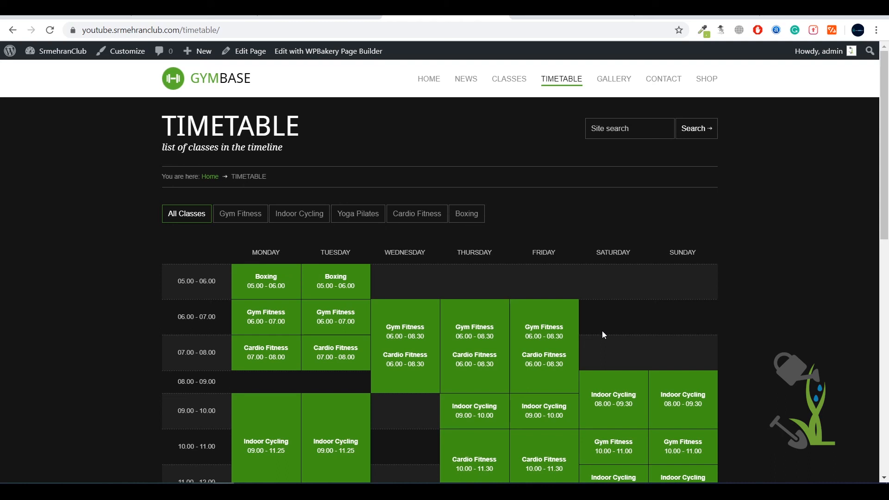
mouse_move(473, 297)
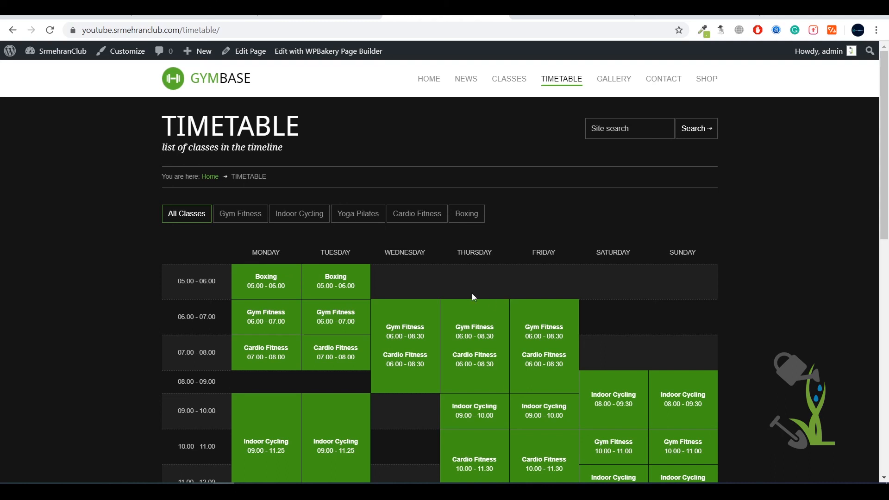
mouse_move(483, 293)
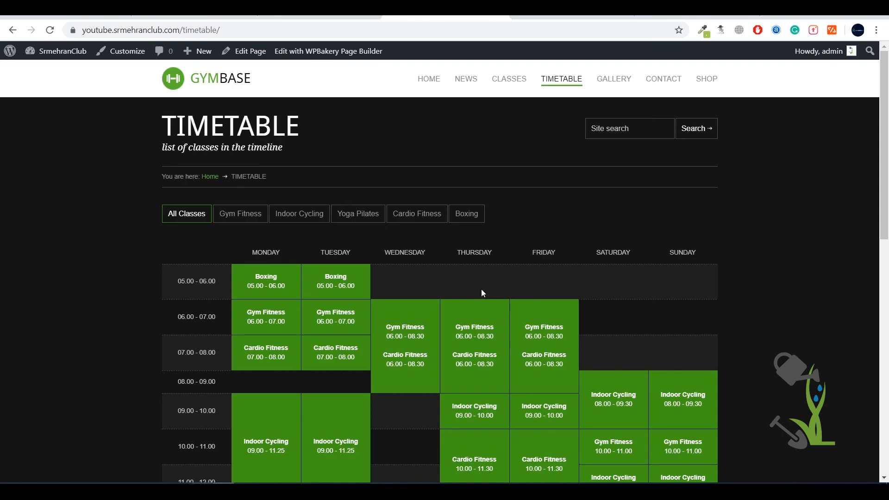